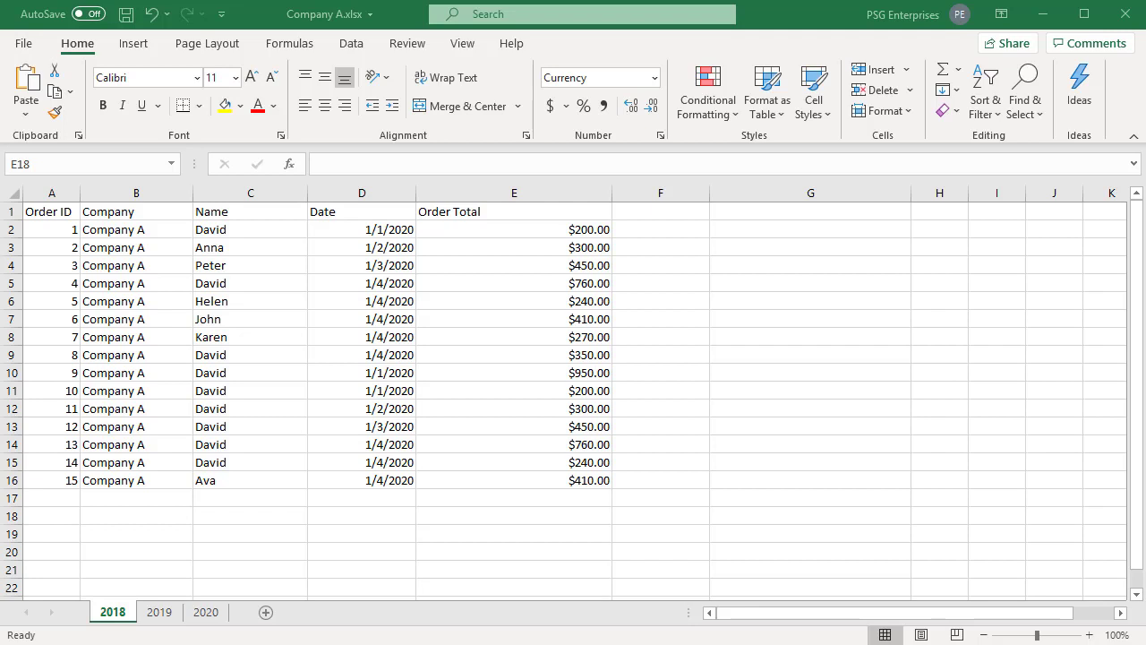
mouse_move(475, 641)
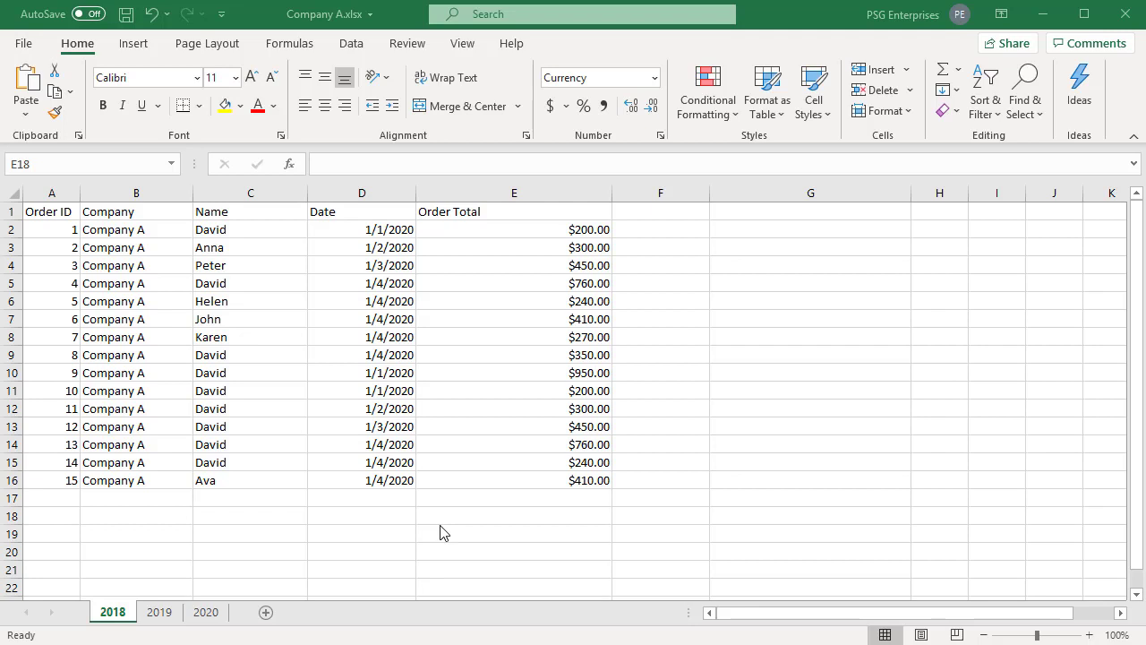
Select E18, open Insert Function from the Formulas tab, then cancel without inserting.
left_click(513, 515)
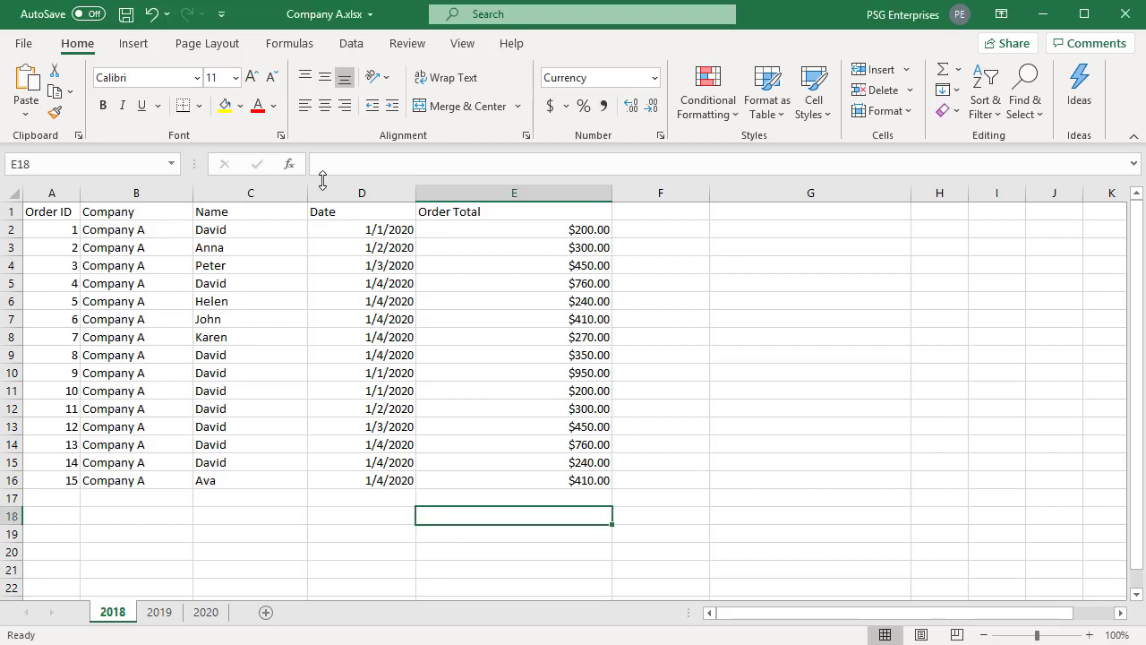
left_click(288, 43)
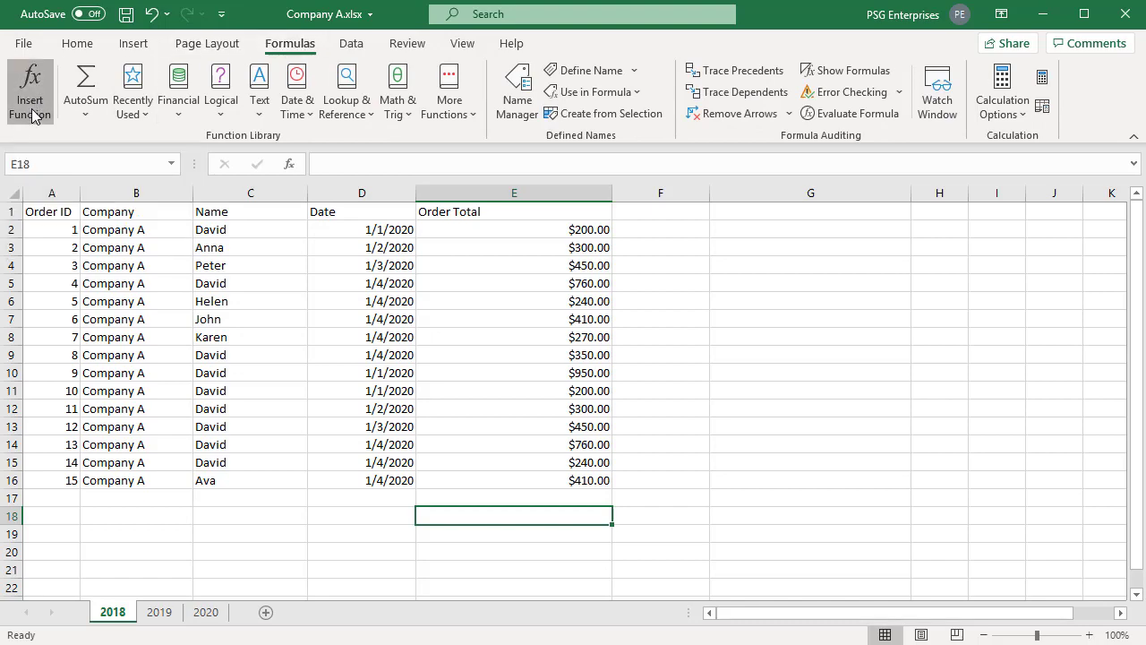
left_click(29, 89)
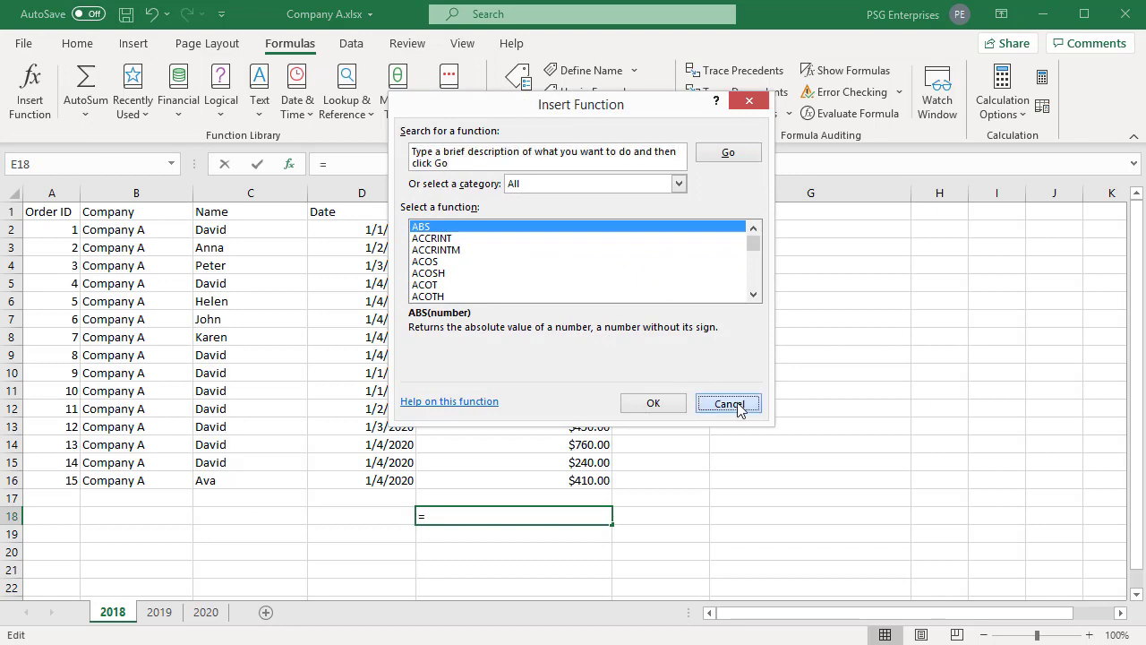
left_click(728, 403)
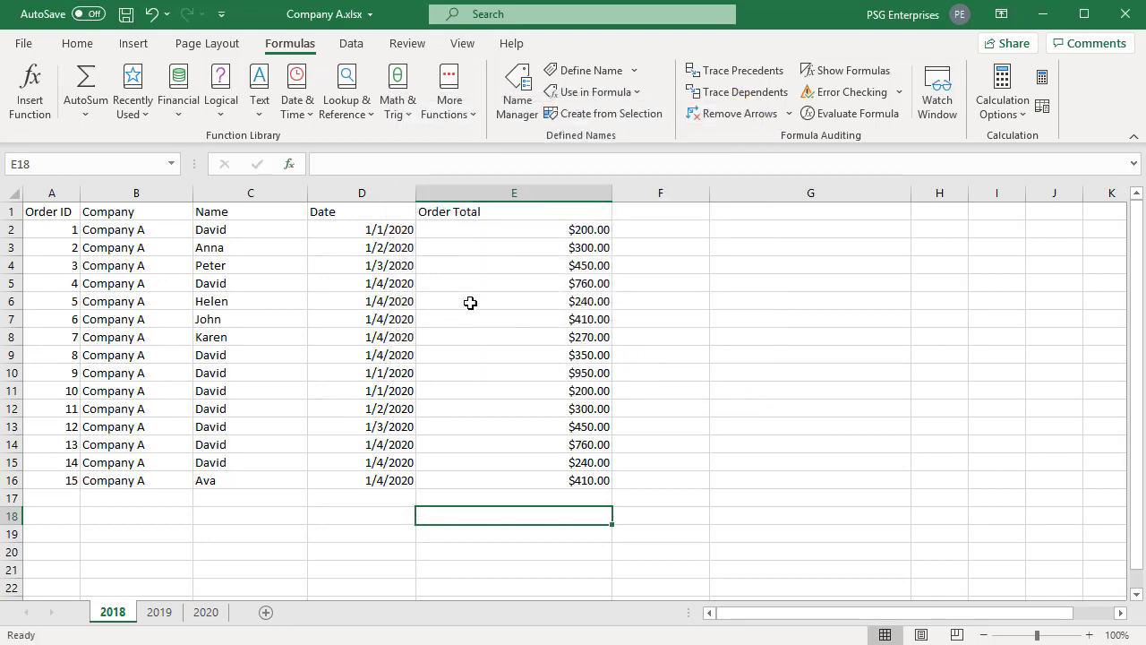
mouse_move(315, 131)
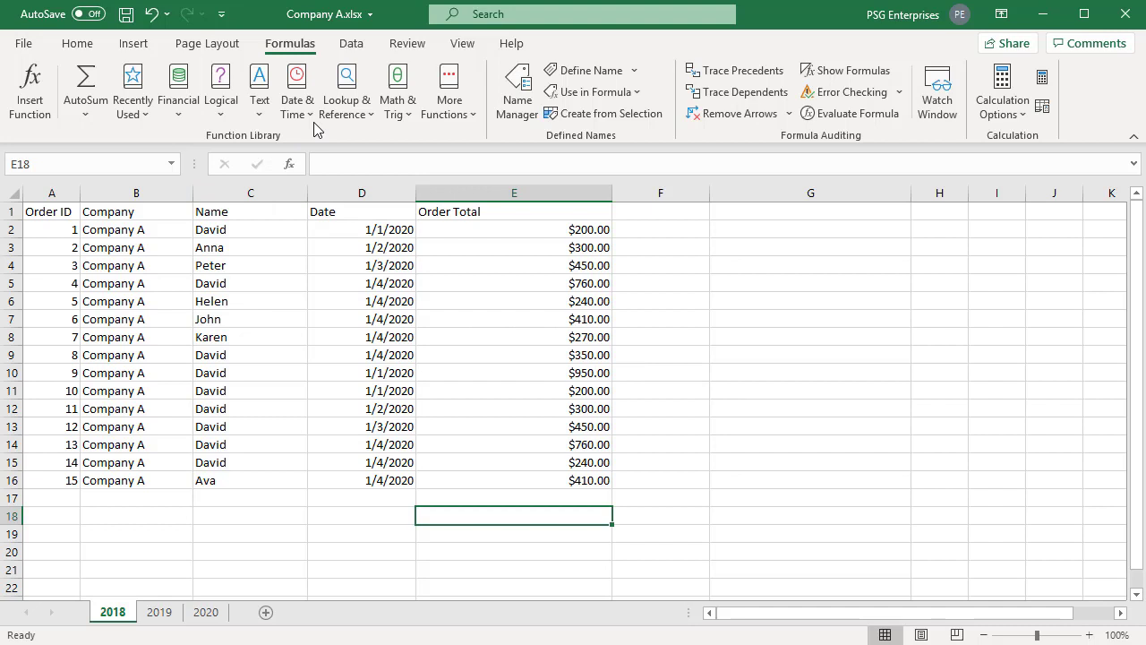
mouse_move(398, 90)
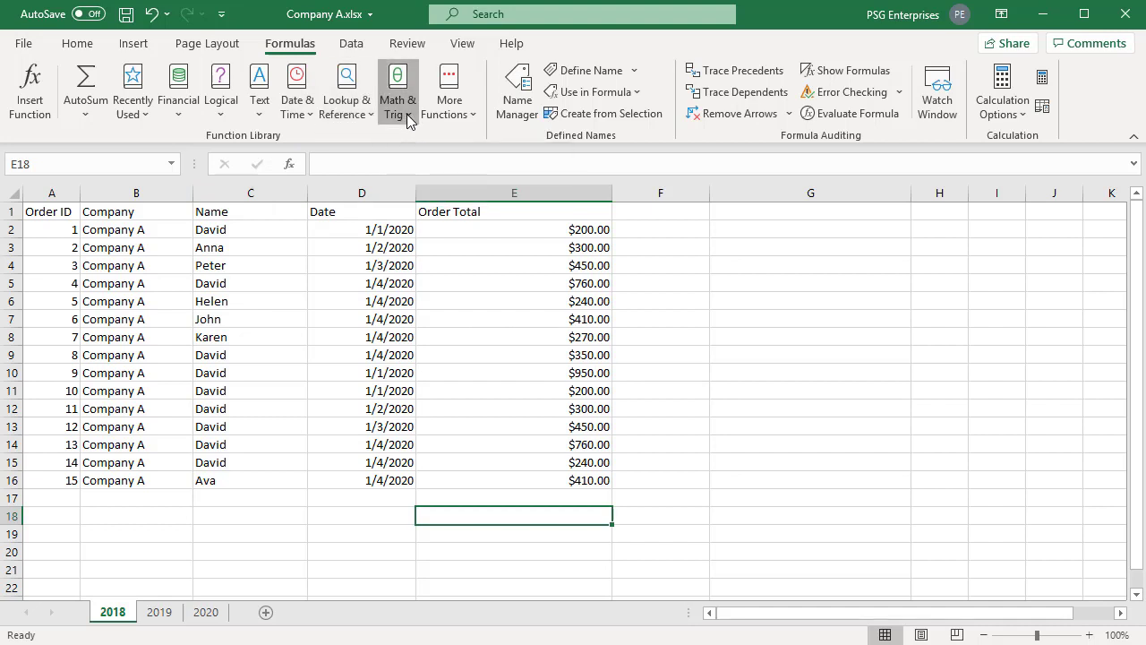
left_click(397, 90)
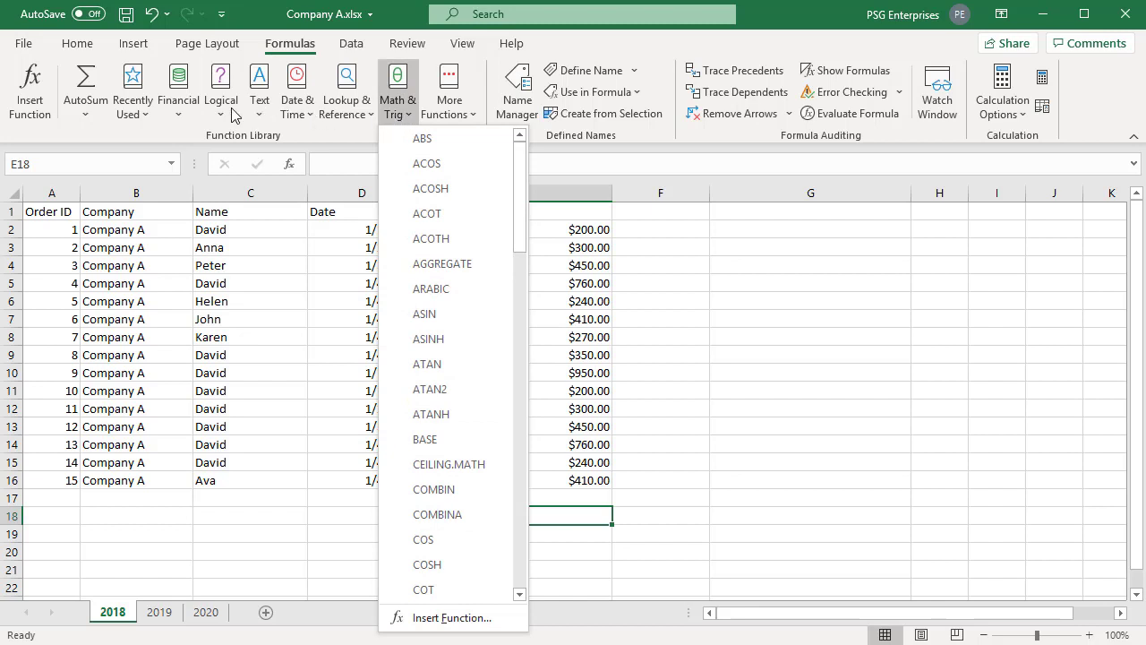
left_click(220, 89)
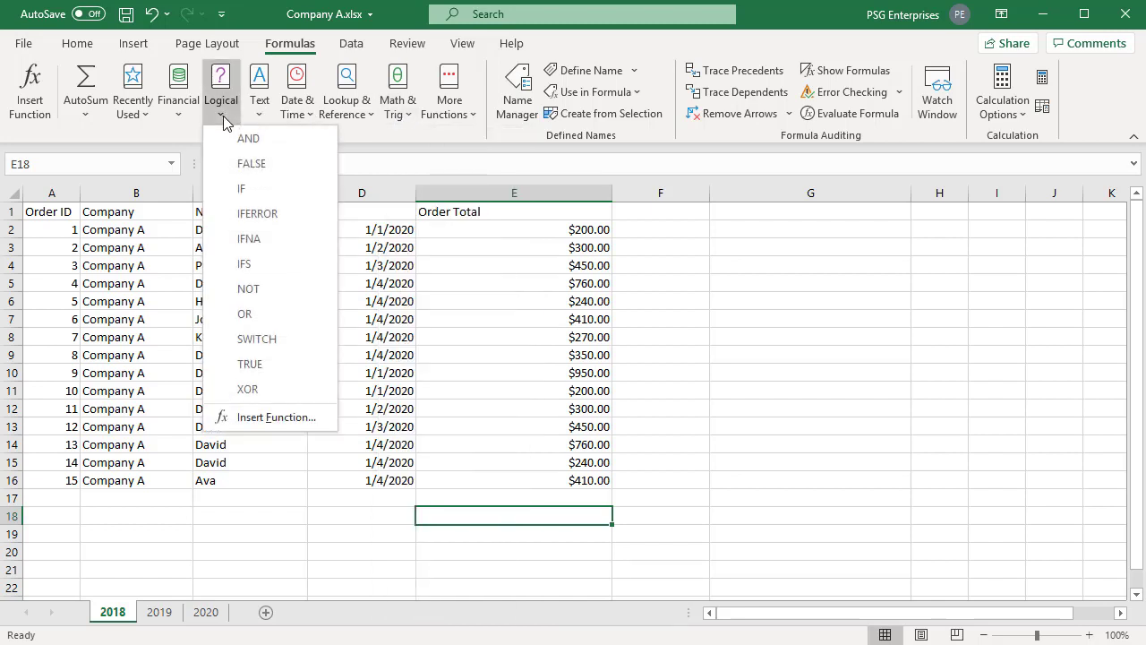
mouse_move(276, 417)
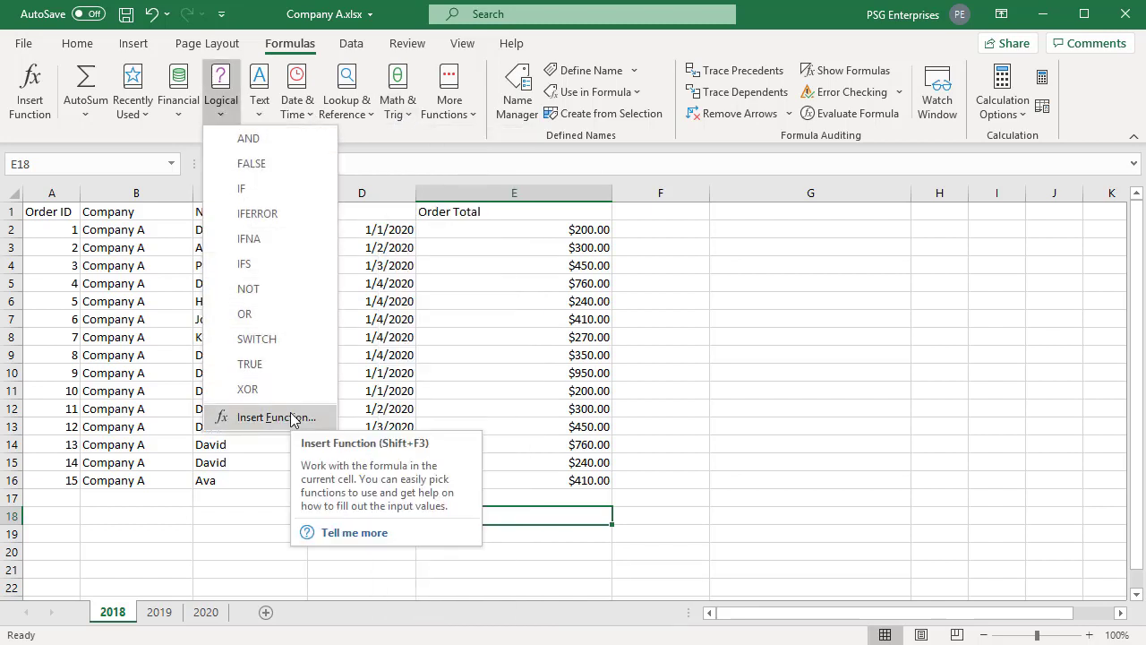
left_click(275, 418)
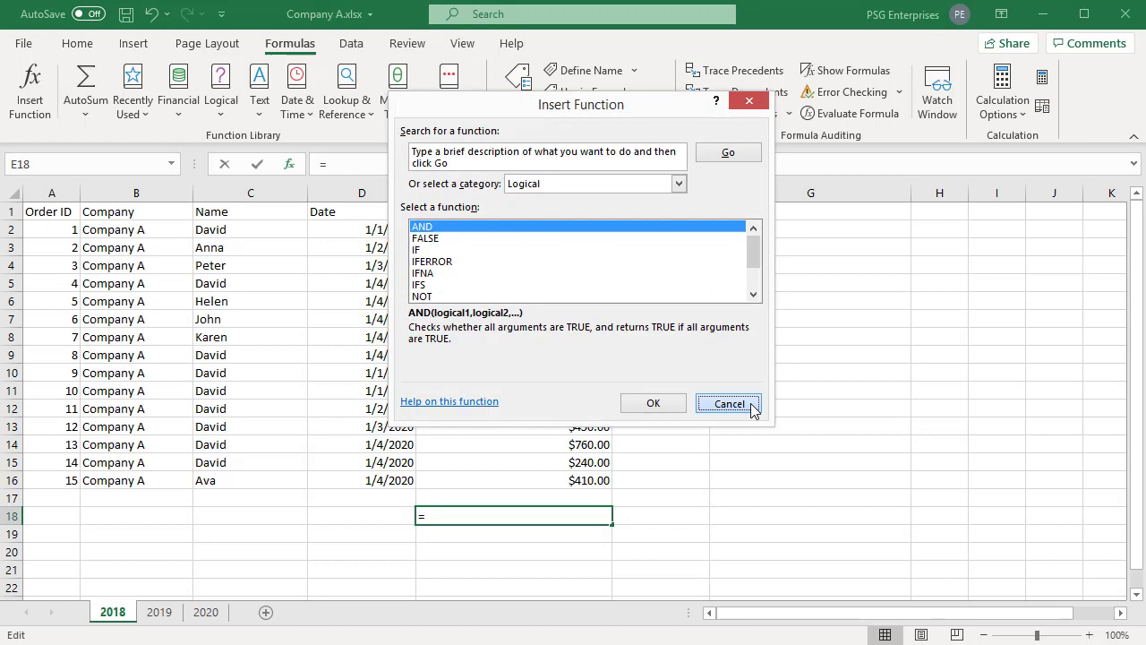
left_click(729, 403)
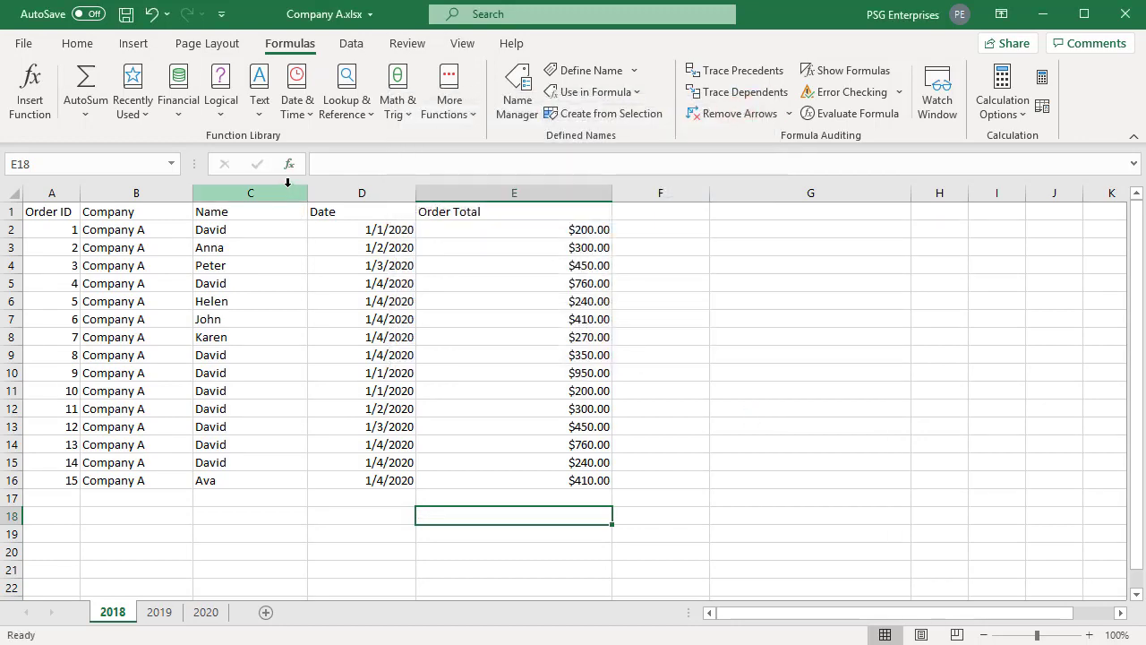
mouse_move(289, 164)
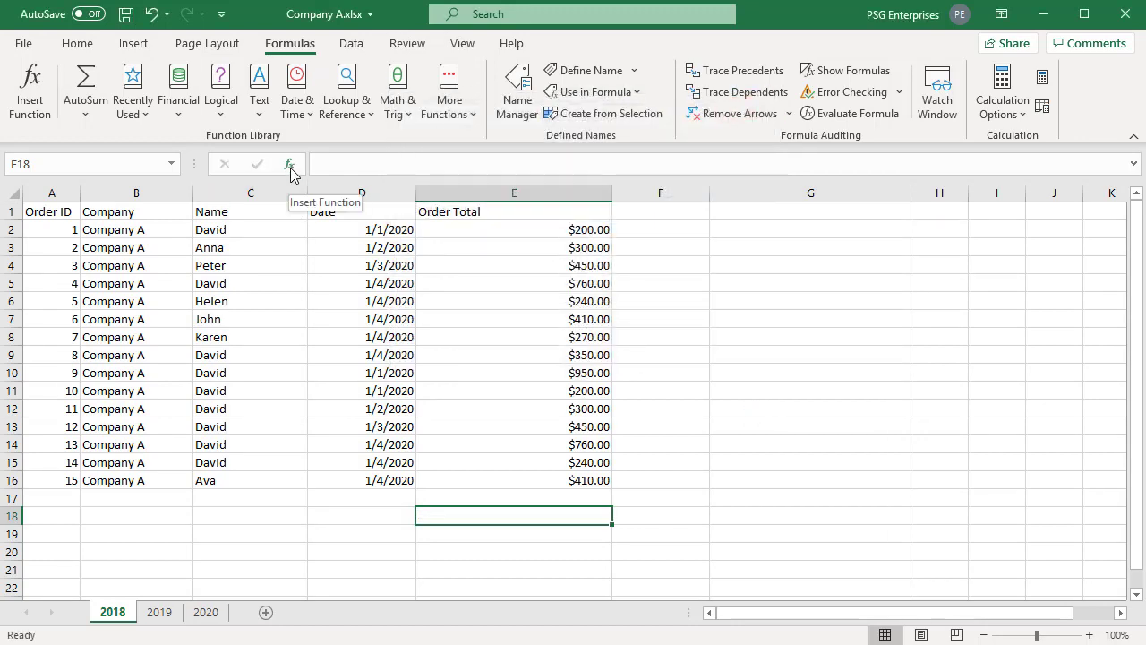
Reopen Insert Function for E18 with the fx button and drop down the category list.
left_click(289, 164)
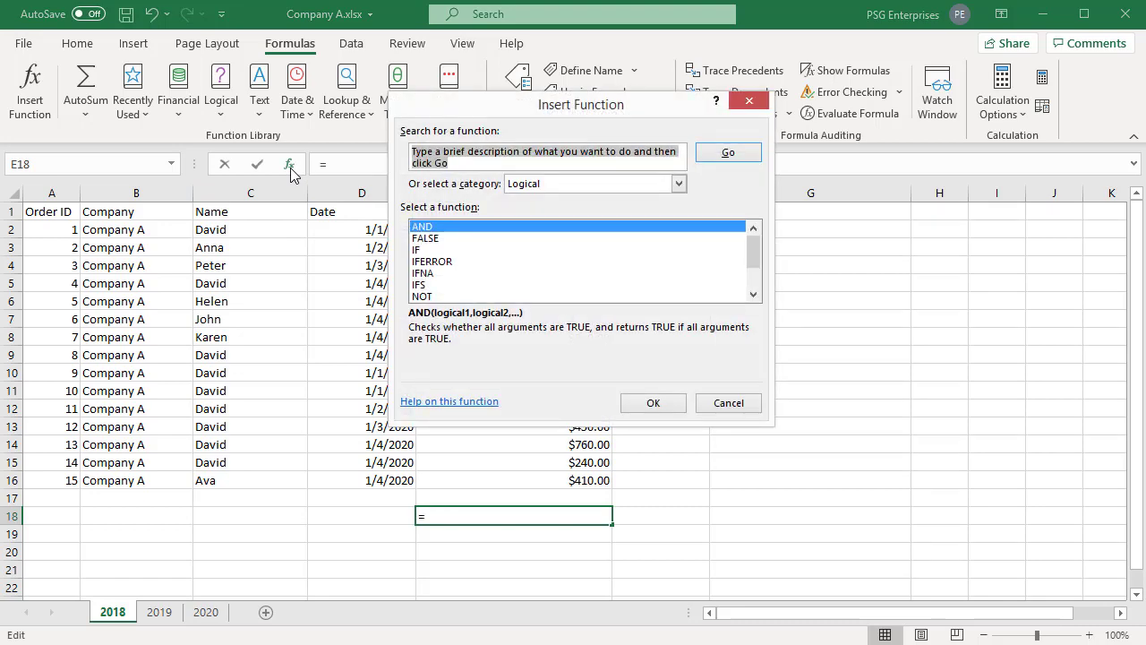
mouse_move(809, 259)
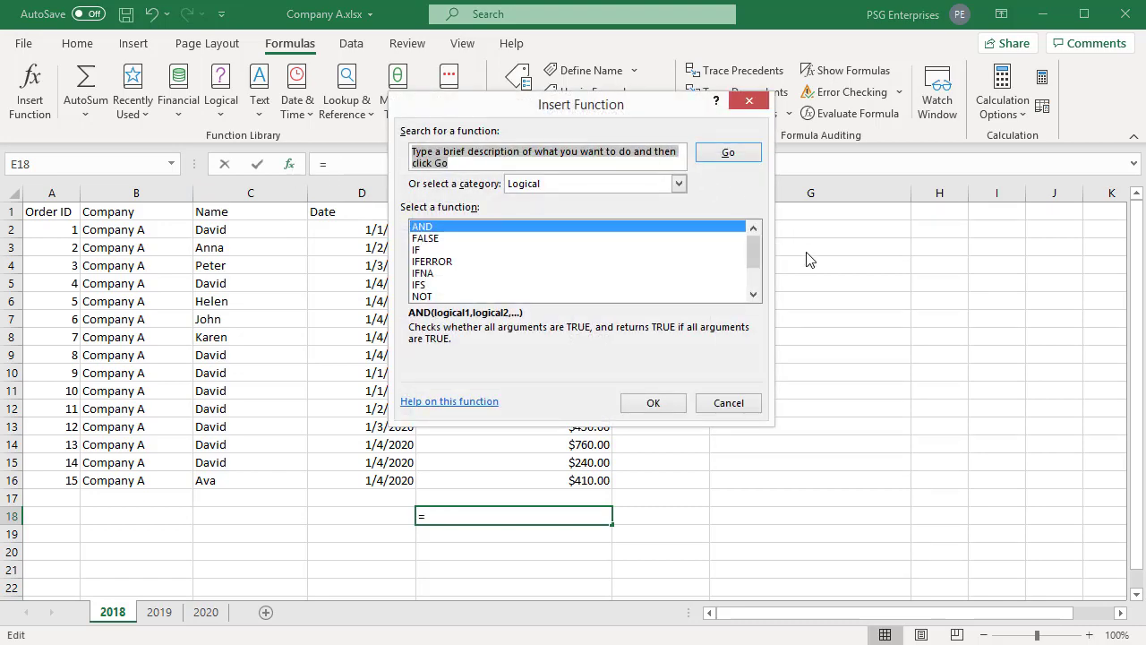
mouse_move(651, 245)
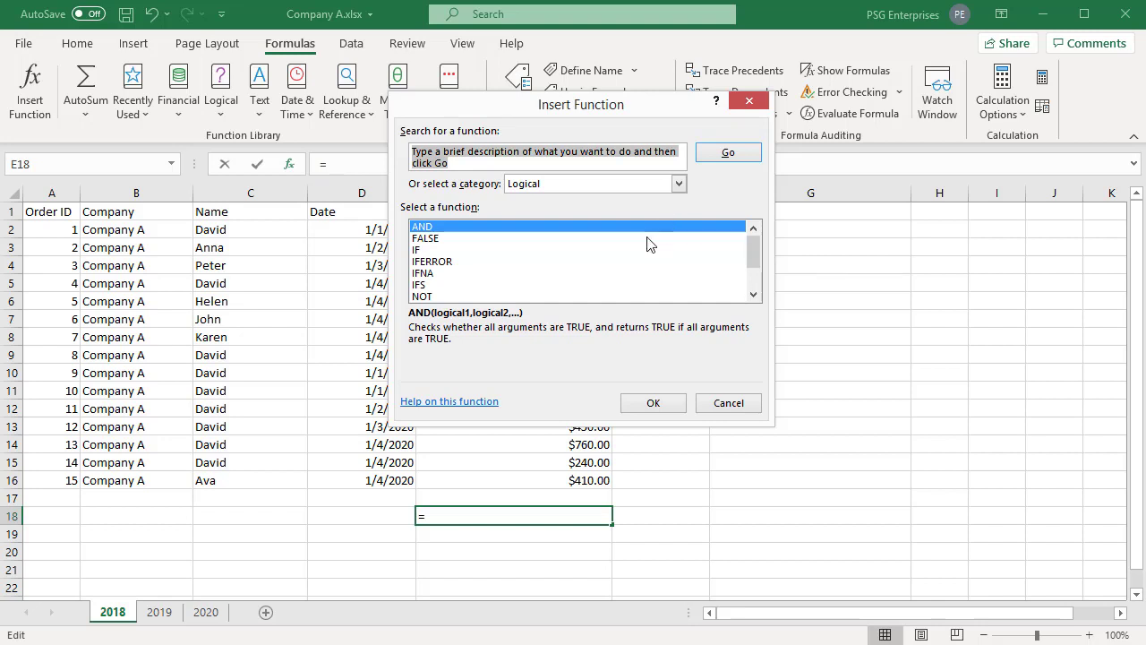
left_click(679, 183)
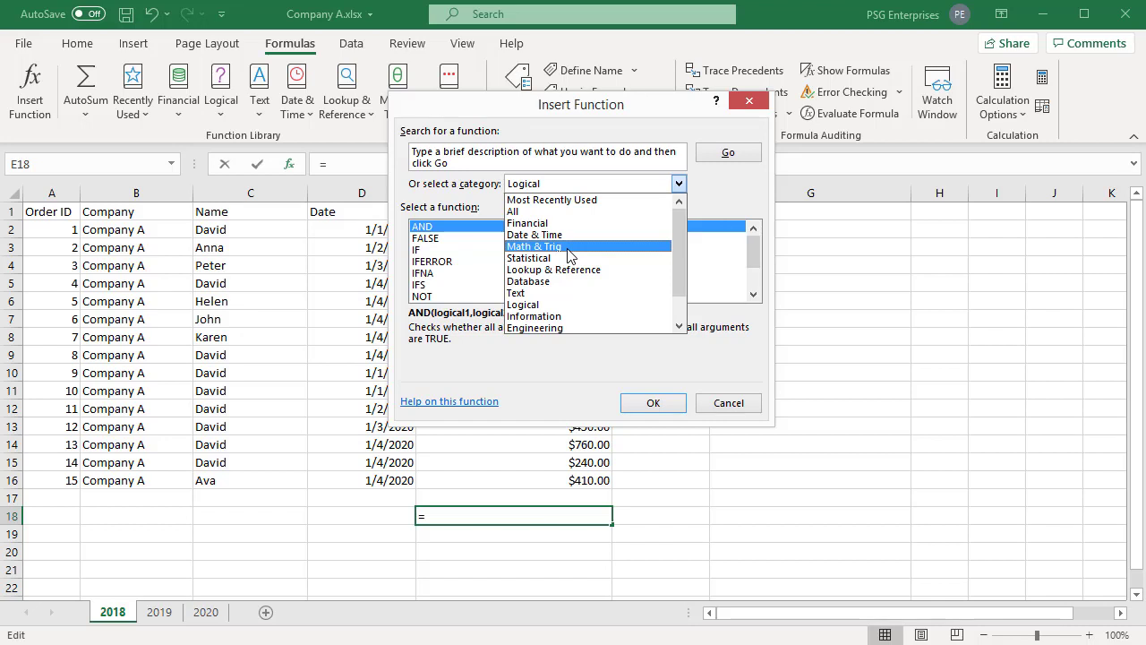
Browse the Math & Trig category, then switch to Most Recently Used.
left_click(534, 246)
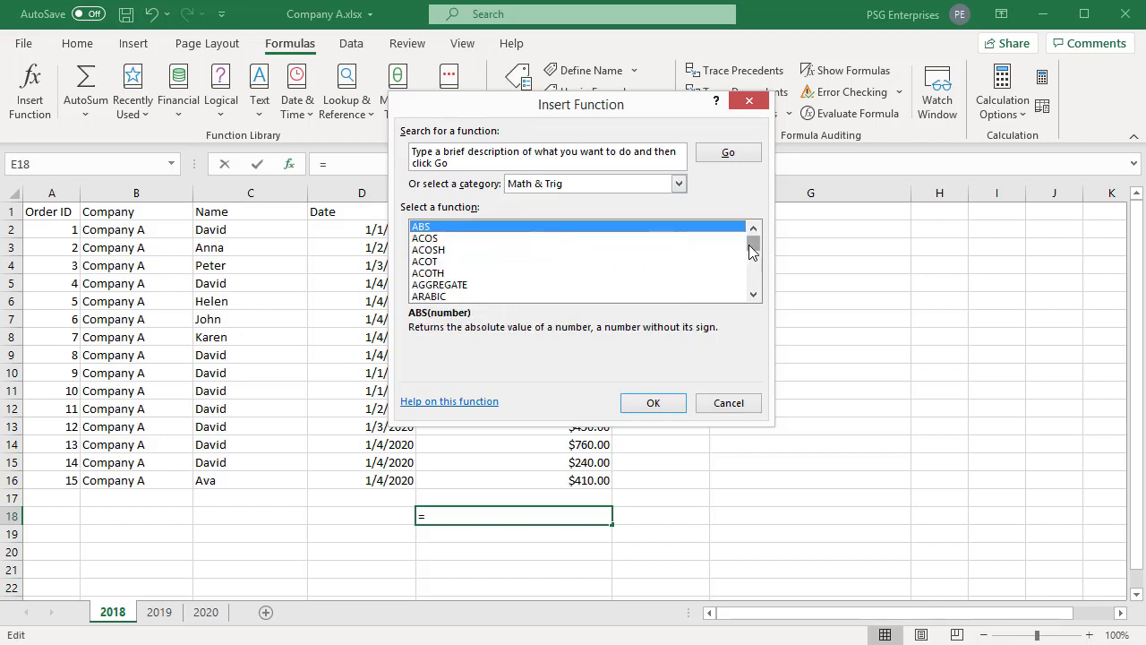
scroll("down", 3)
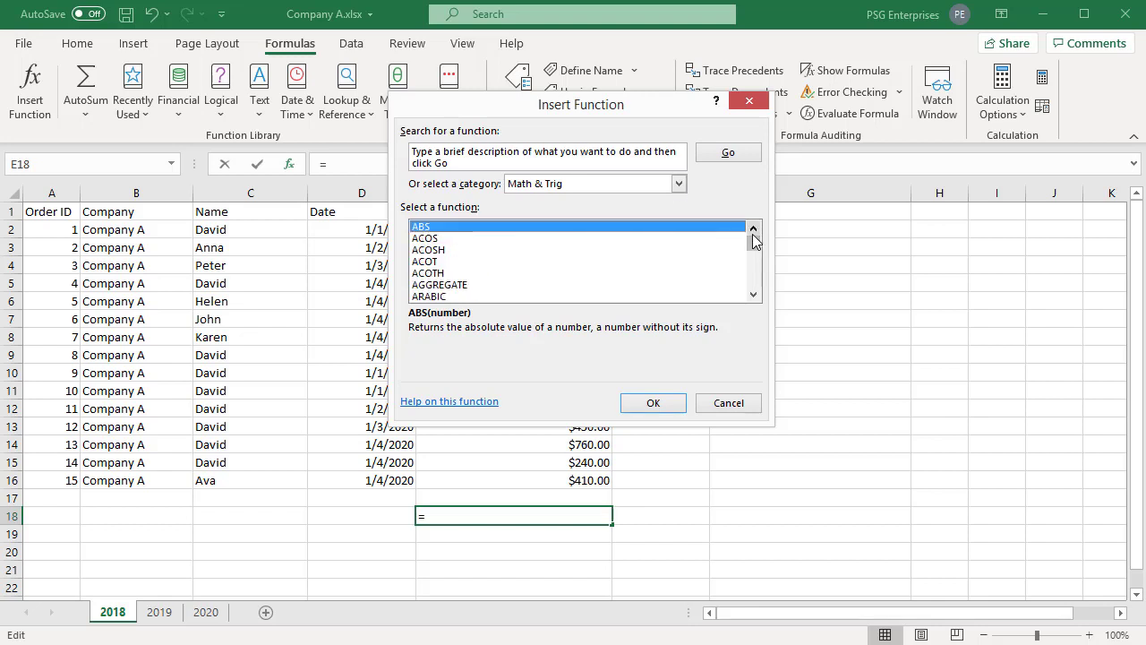
left_click(594, 184)
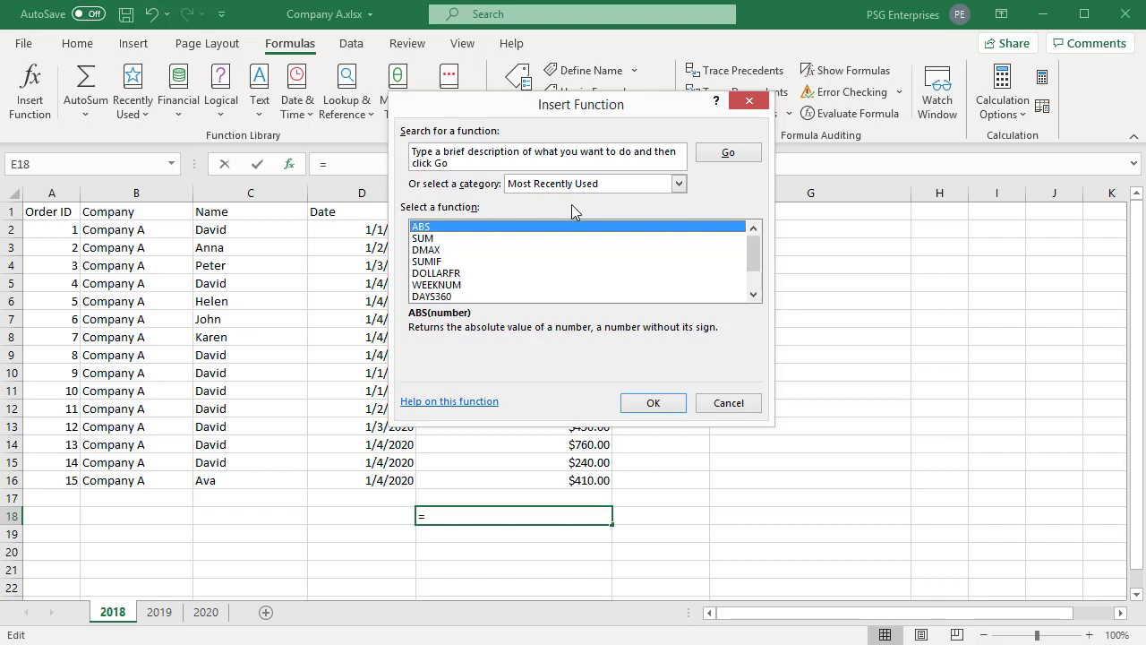
mouse_move(465, 269)
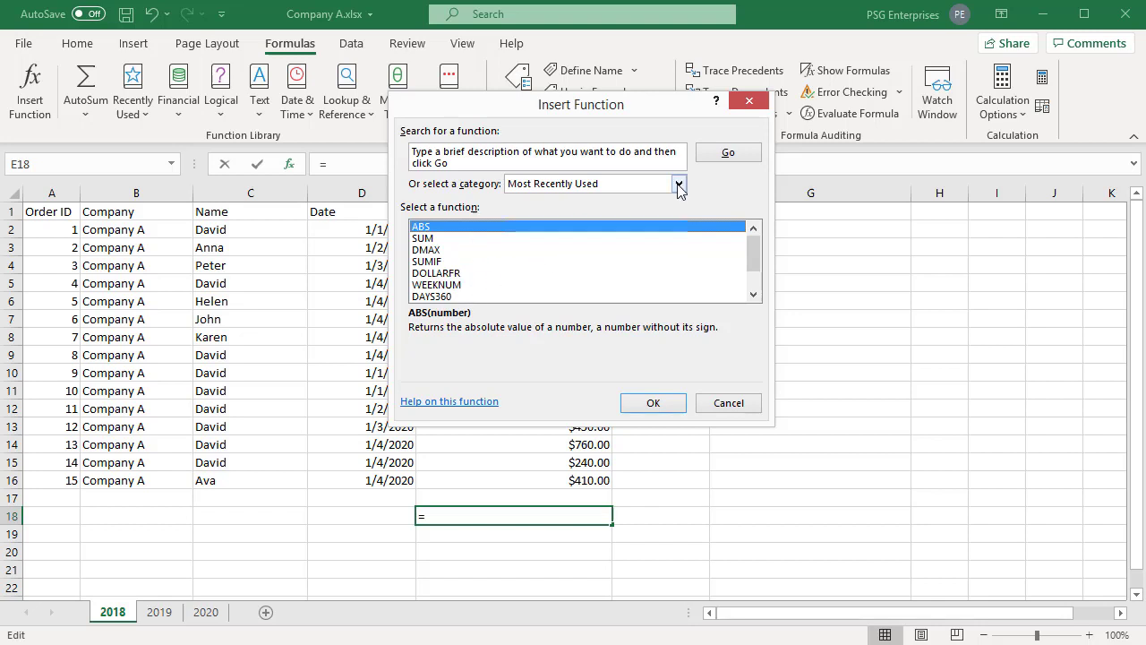
left_click(679, 184)
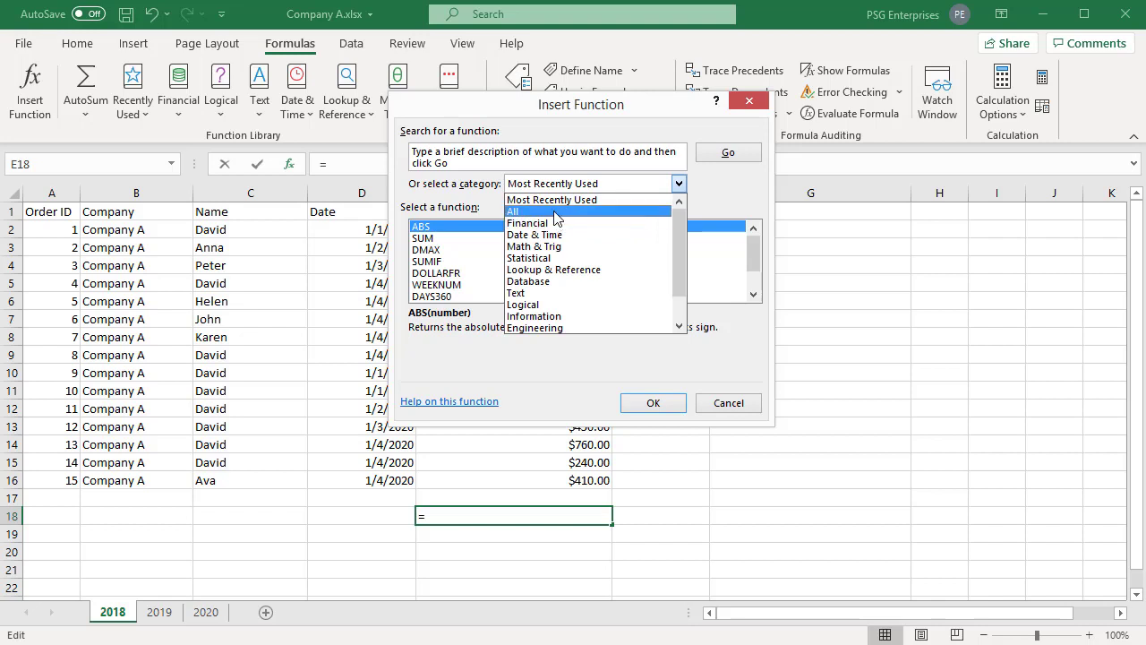
left_click(513, 212)
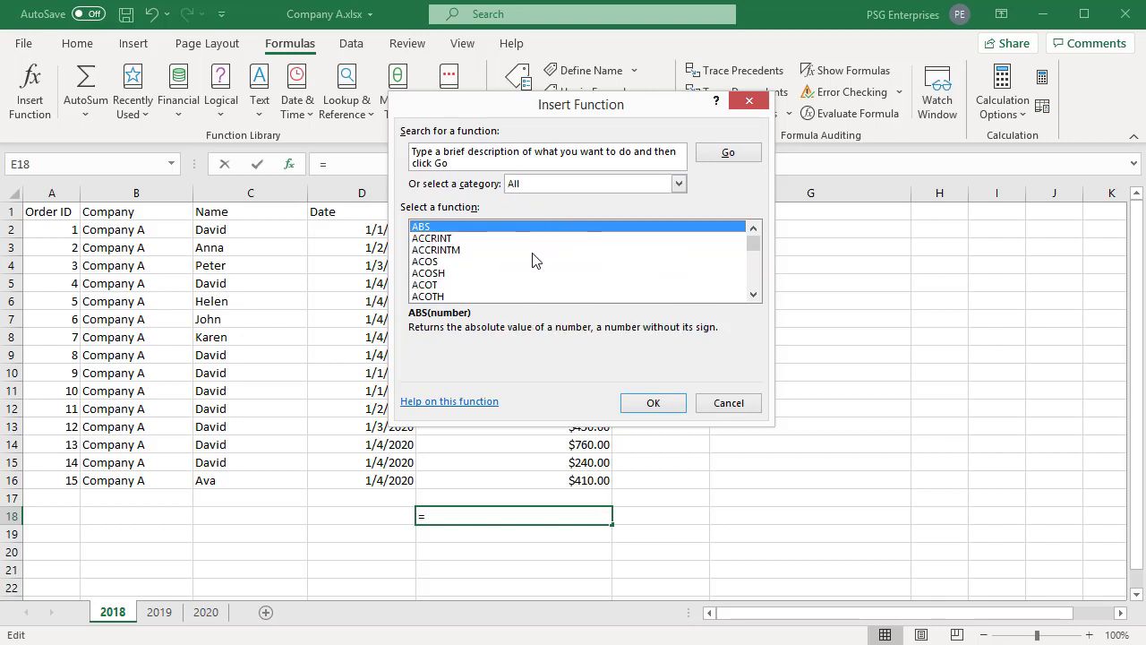
mouse_move(537, 306)
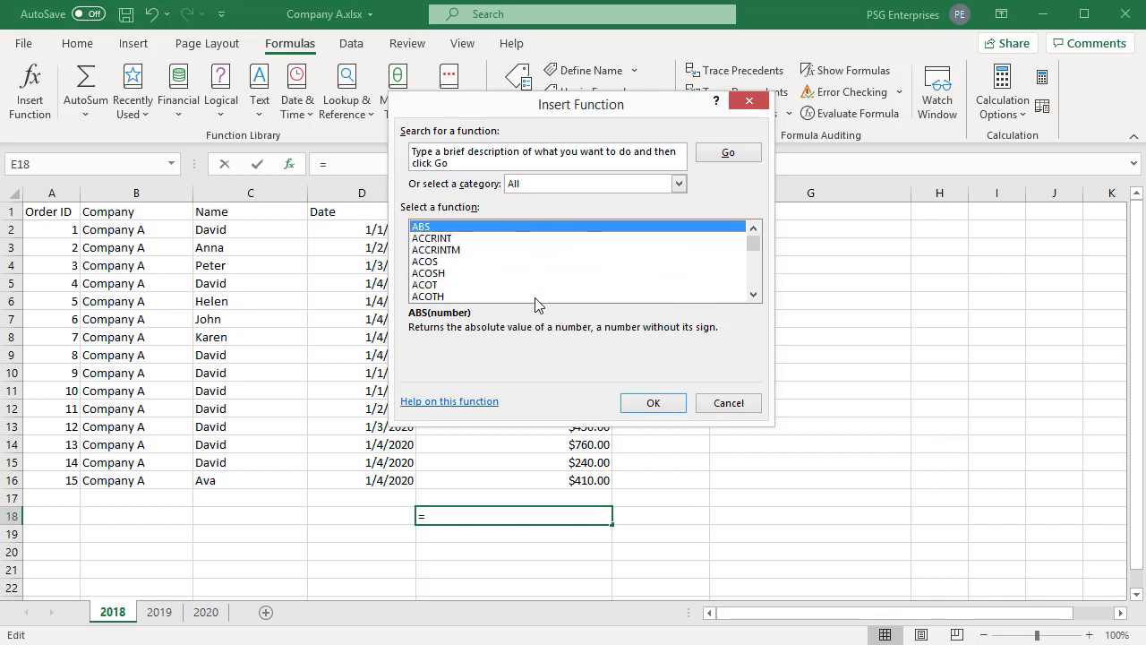
mouse_move(537, 291)
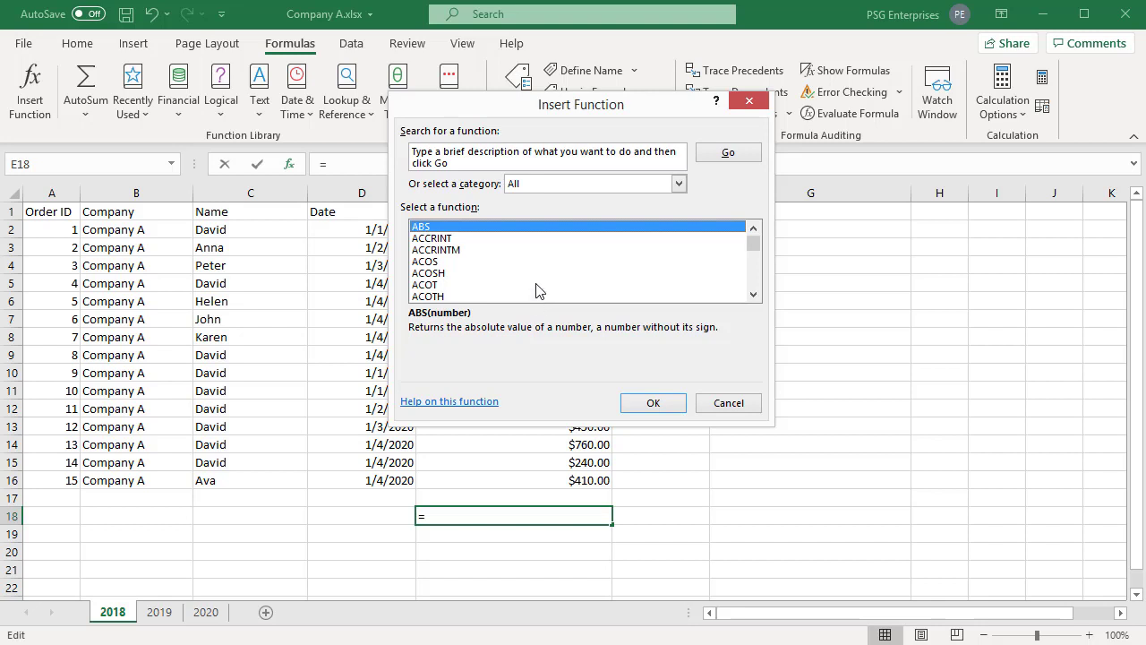
mouse_move(547, 256)
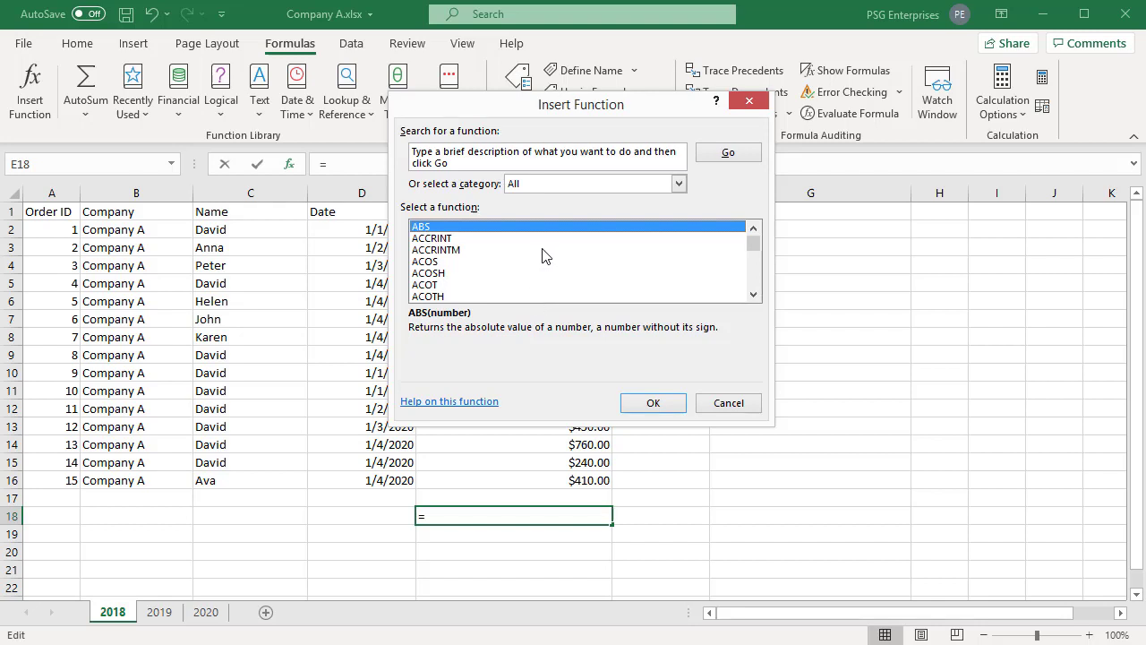
mouse_move(618, 255)
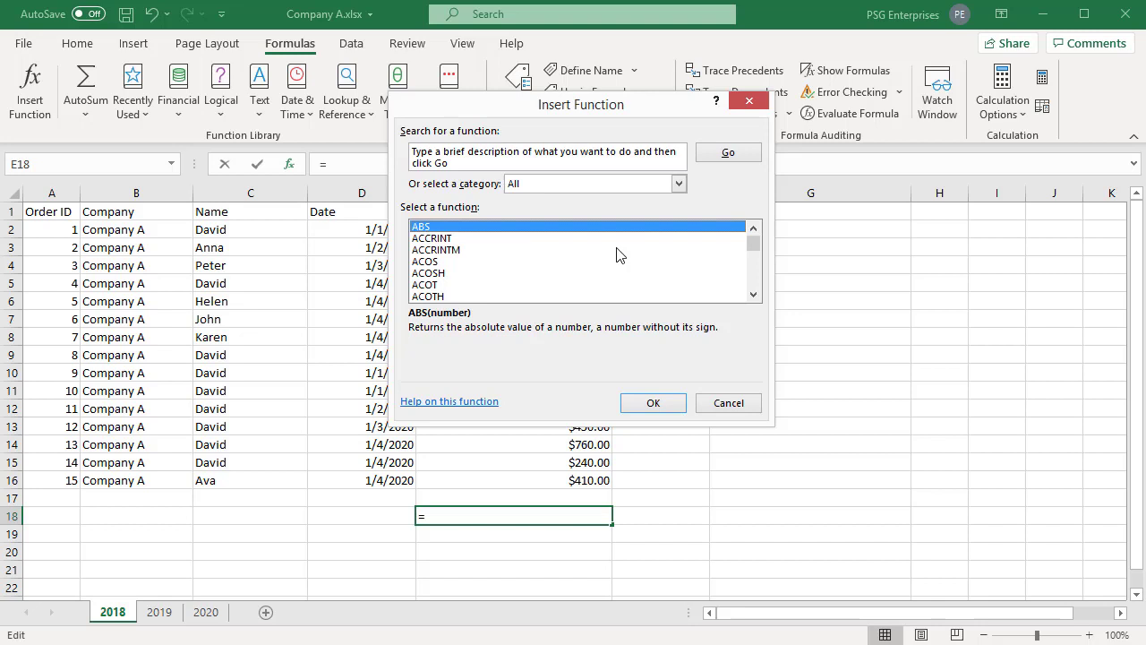
mouse_move(430, 137)
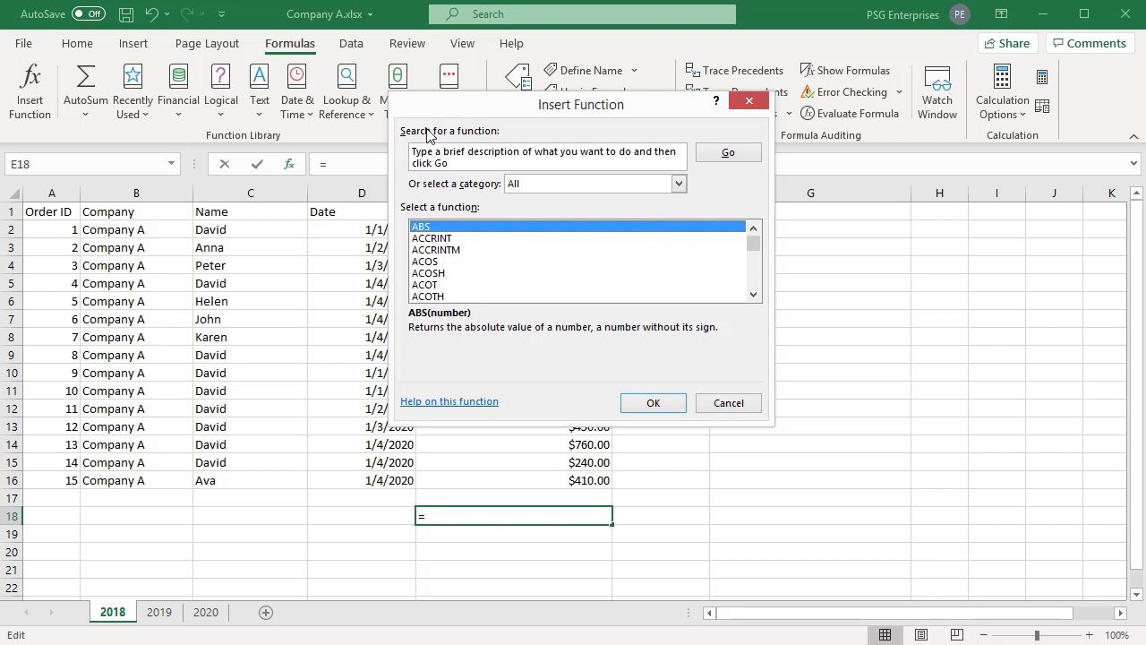
mouse_move(409, 145)
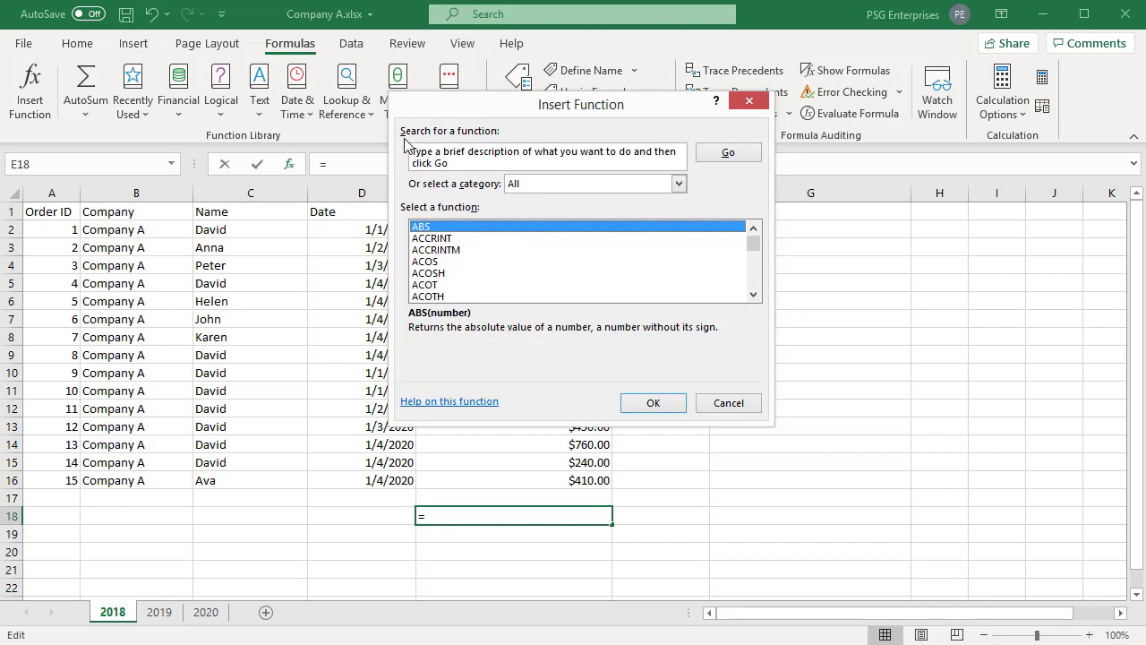
mouse_move(478, 145)
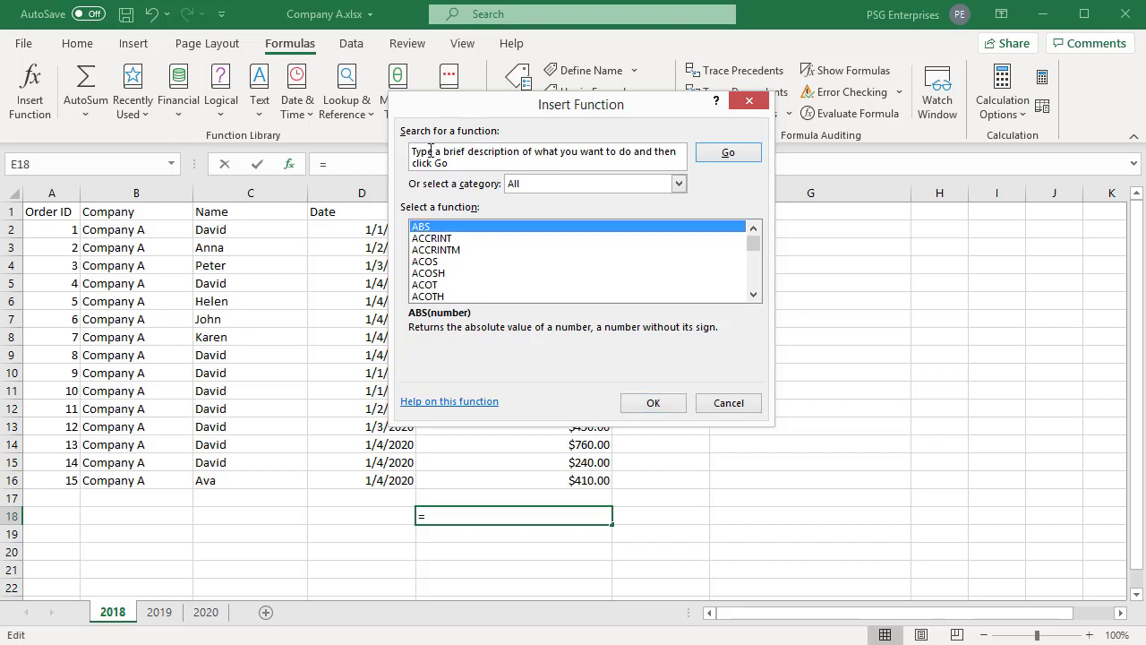
Search functions for 'MAX' and select DMAX to read its description.
type("MA")
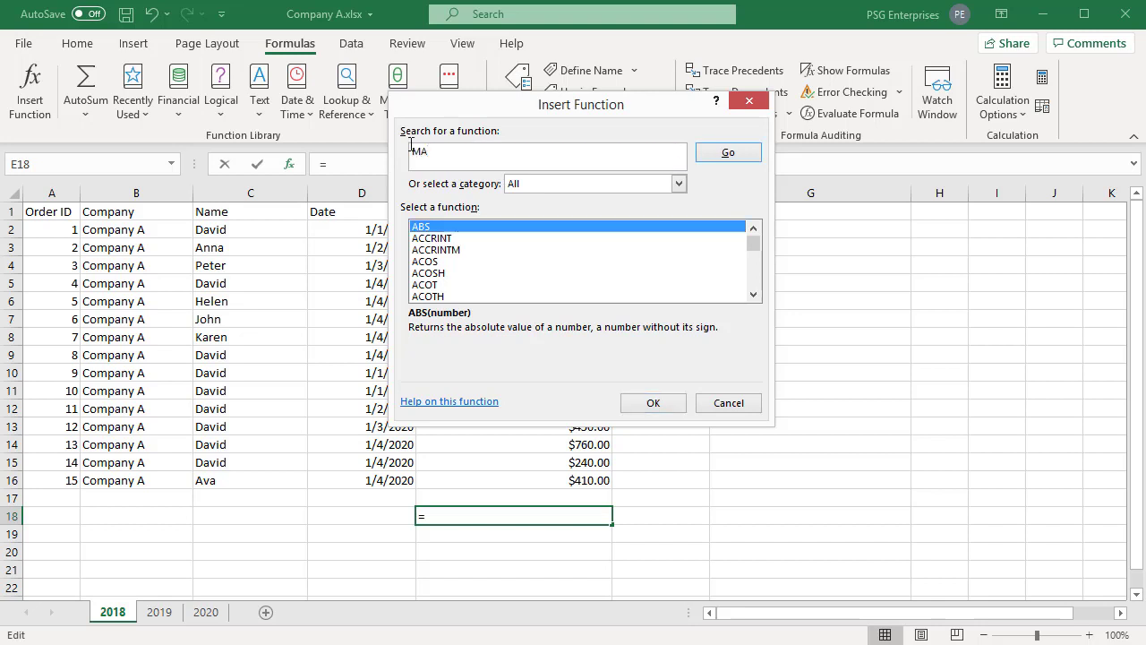
left_click(729, 152)
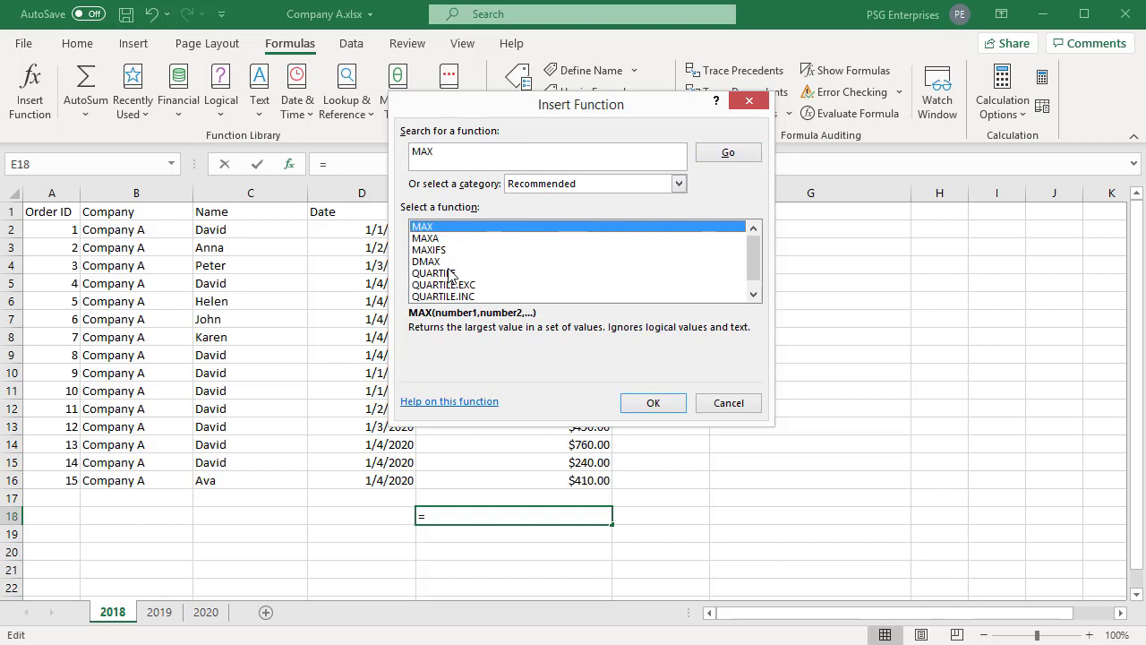
mouse_move(439, 273)
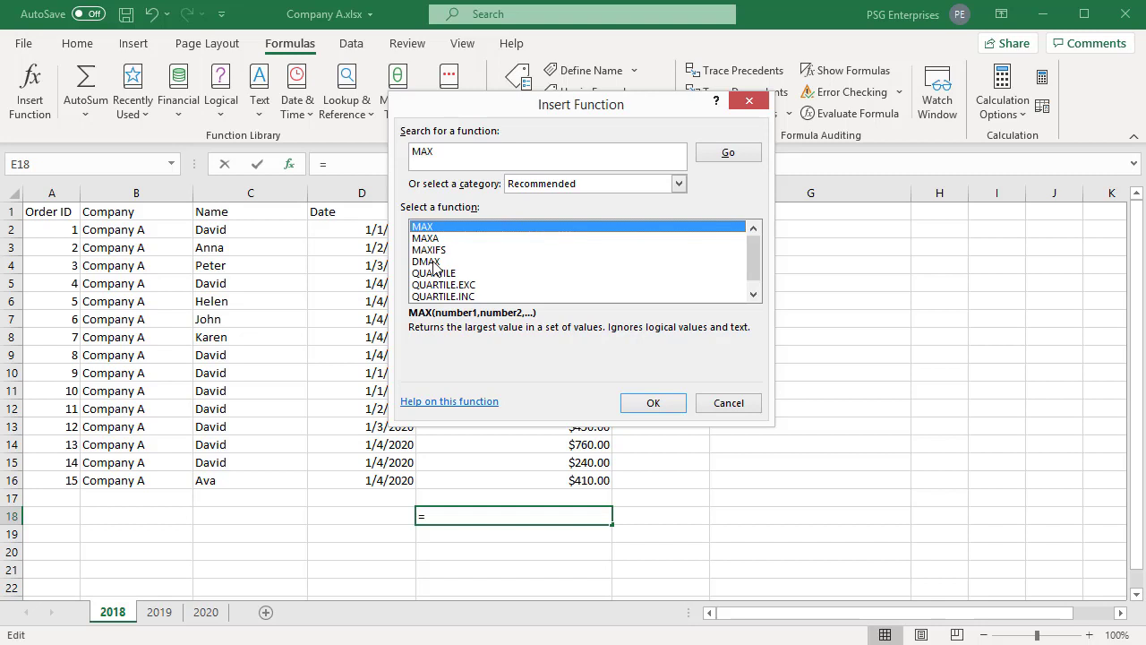
left_click(427, 262)
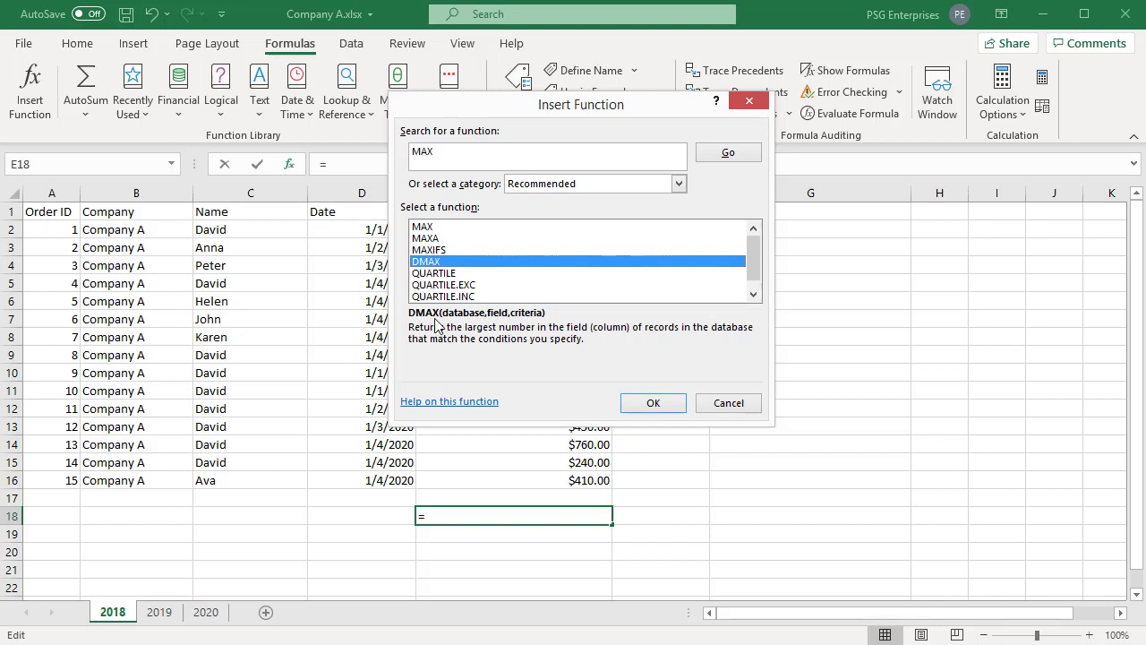
mouse_move(529, 321)
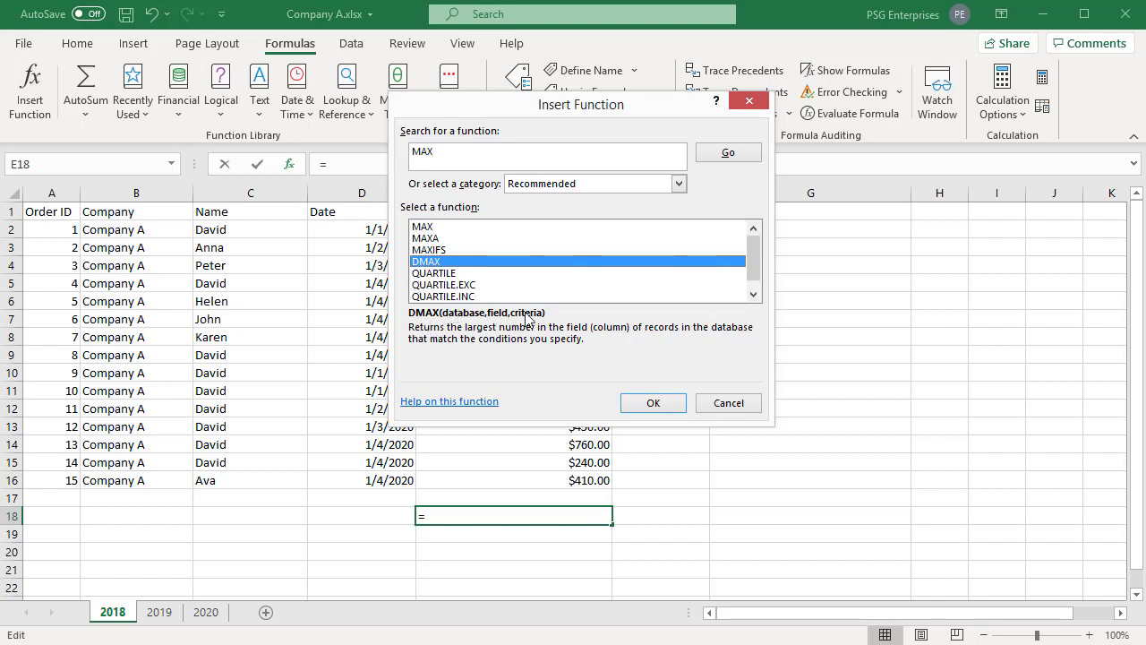
mouse_move(507, 344)
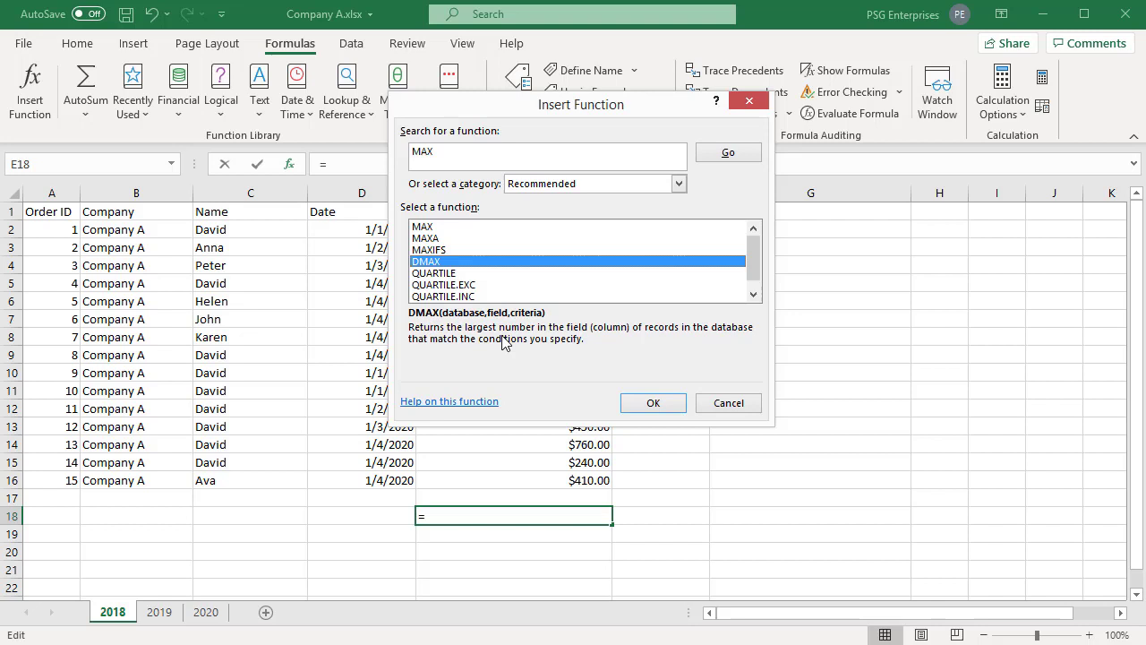
mouse_move(589, 359)
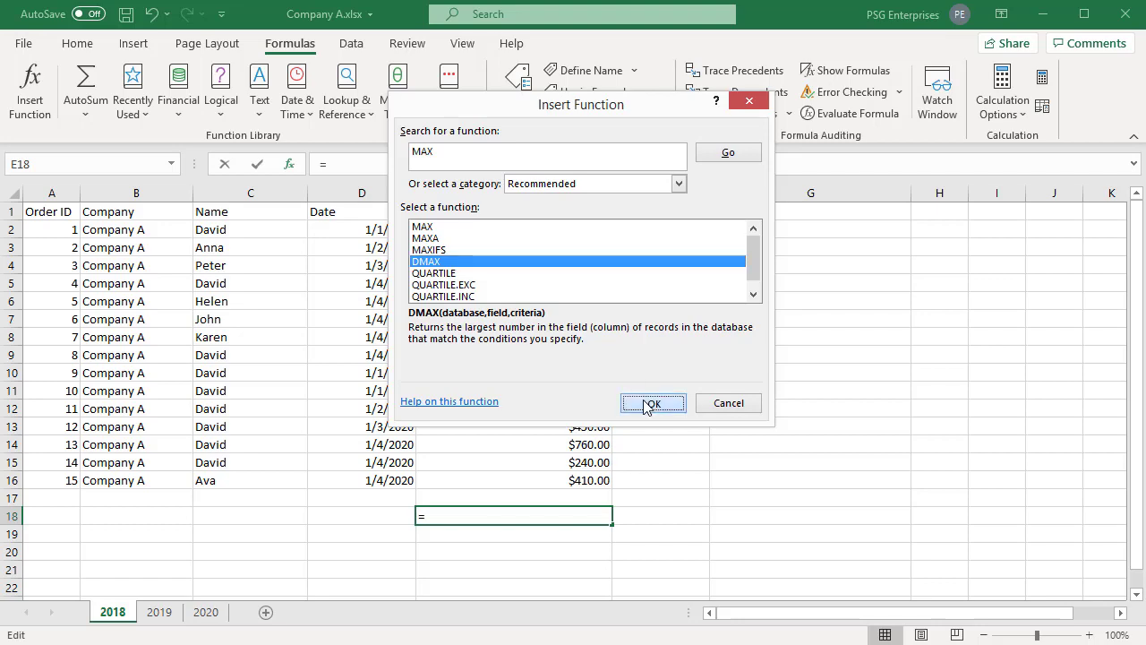
left_click(653, 403)
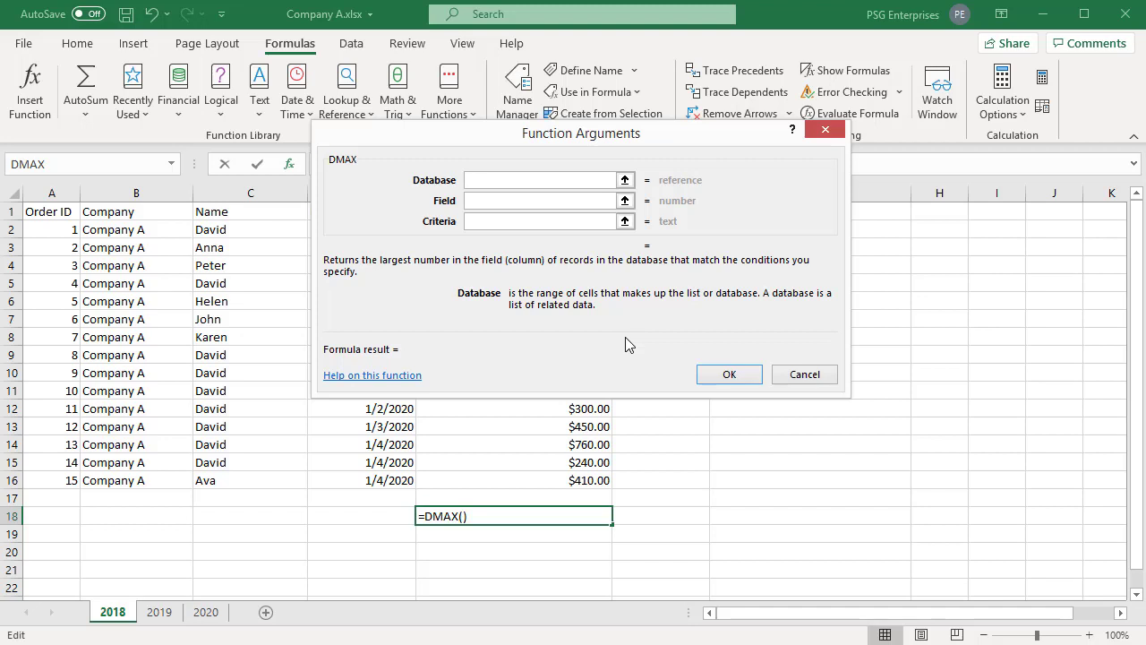
mouse_move(547, 267)
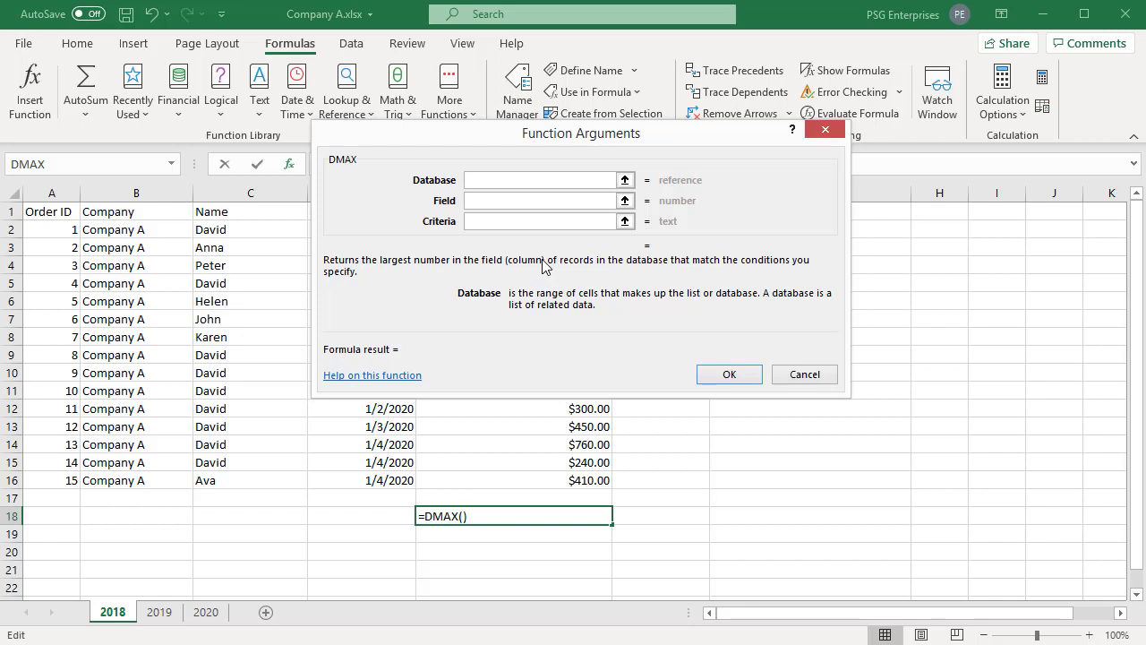
mouse_move(402, 275)
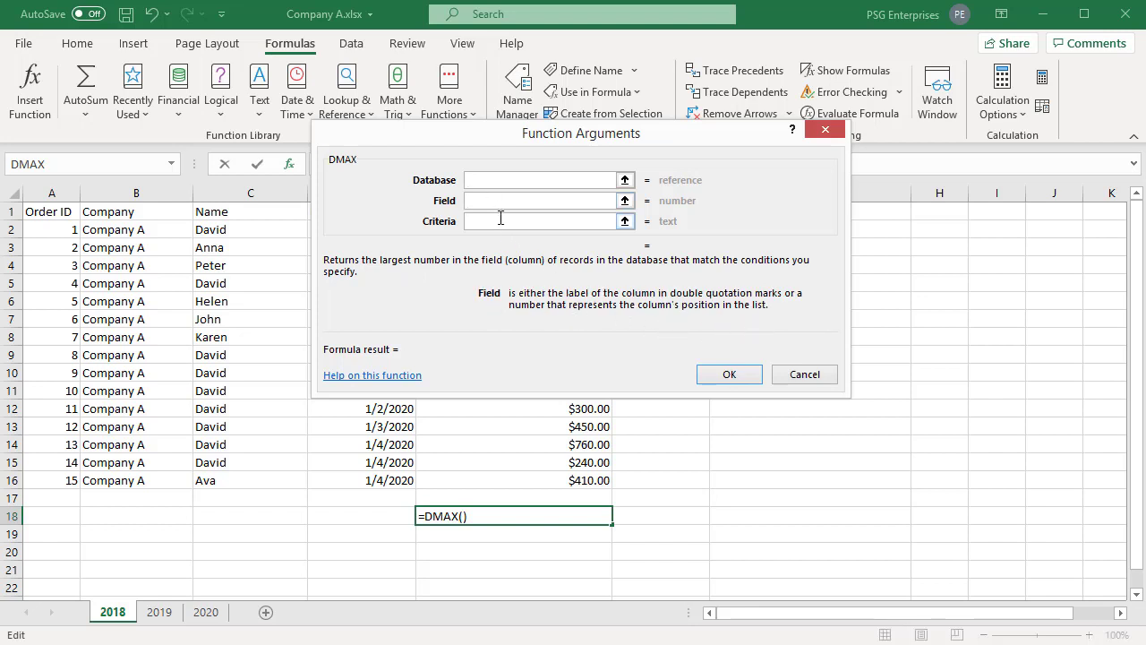
left_click(537, 221)
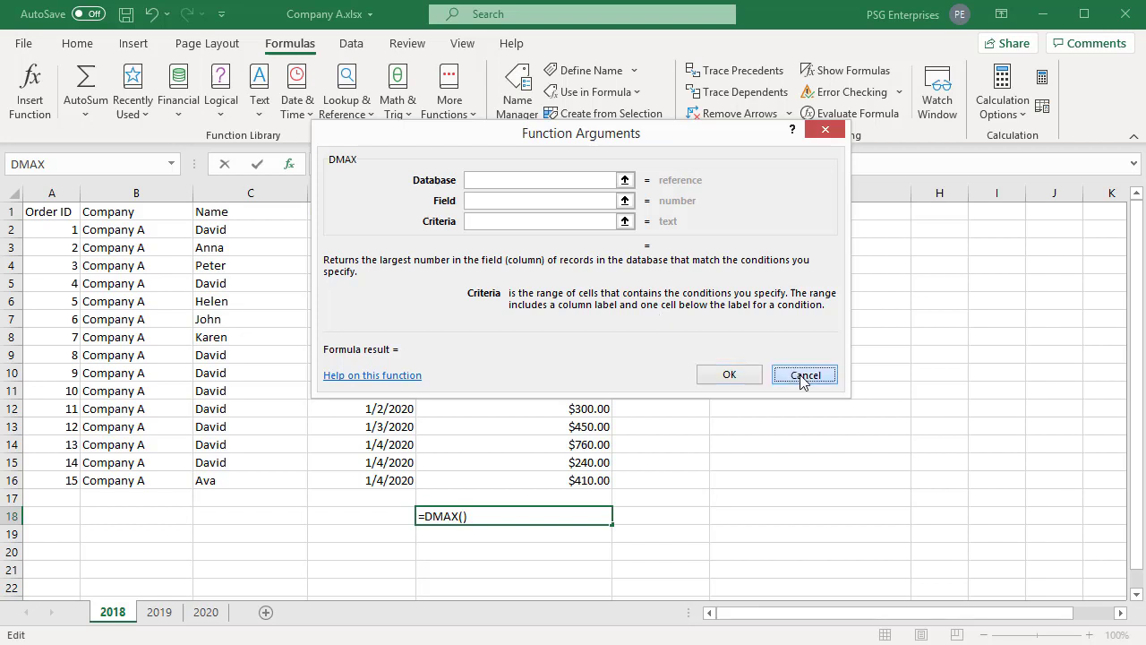
left_click(804, 374)
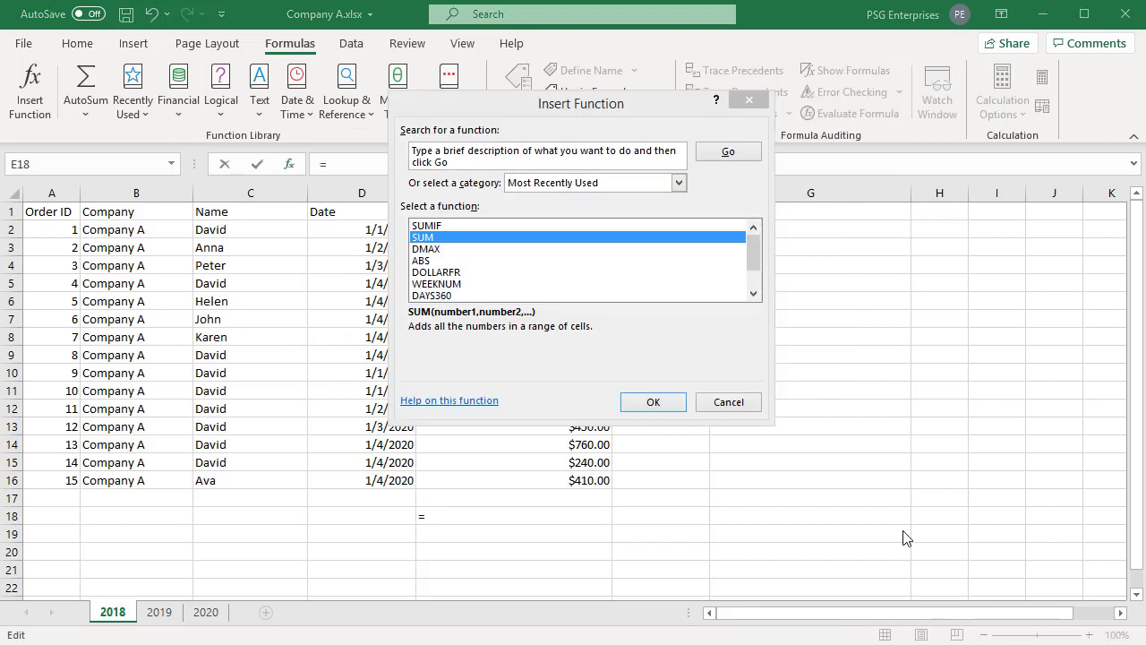
mouse_move(891, 551)
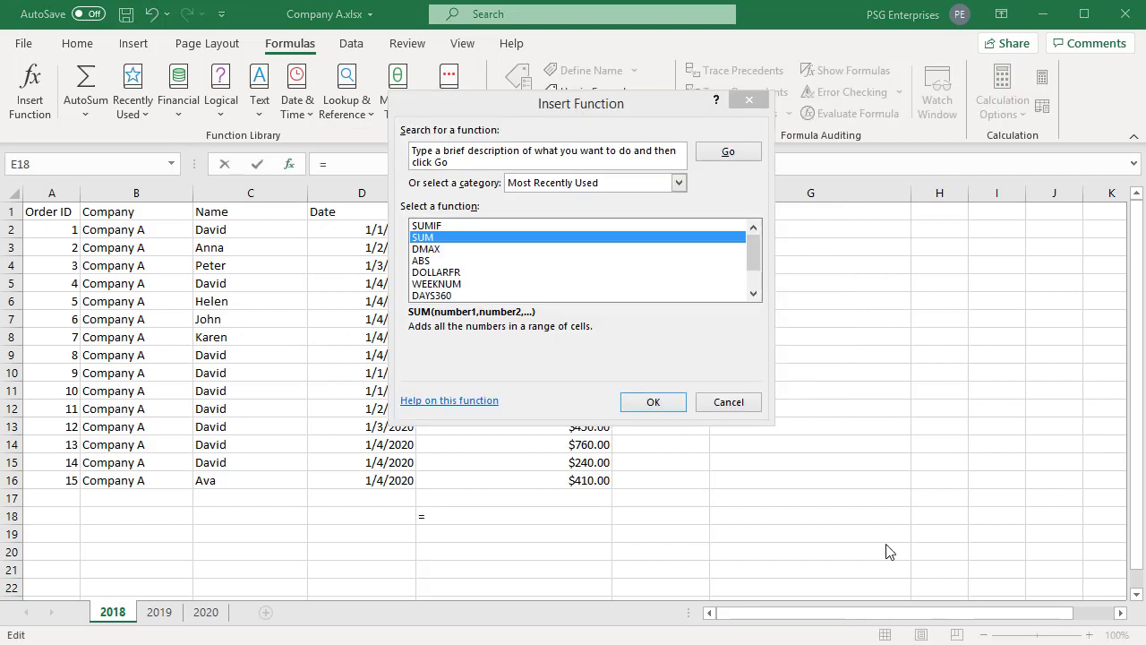
mouse_move(909, 632)
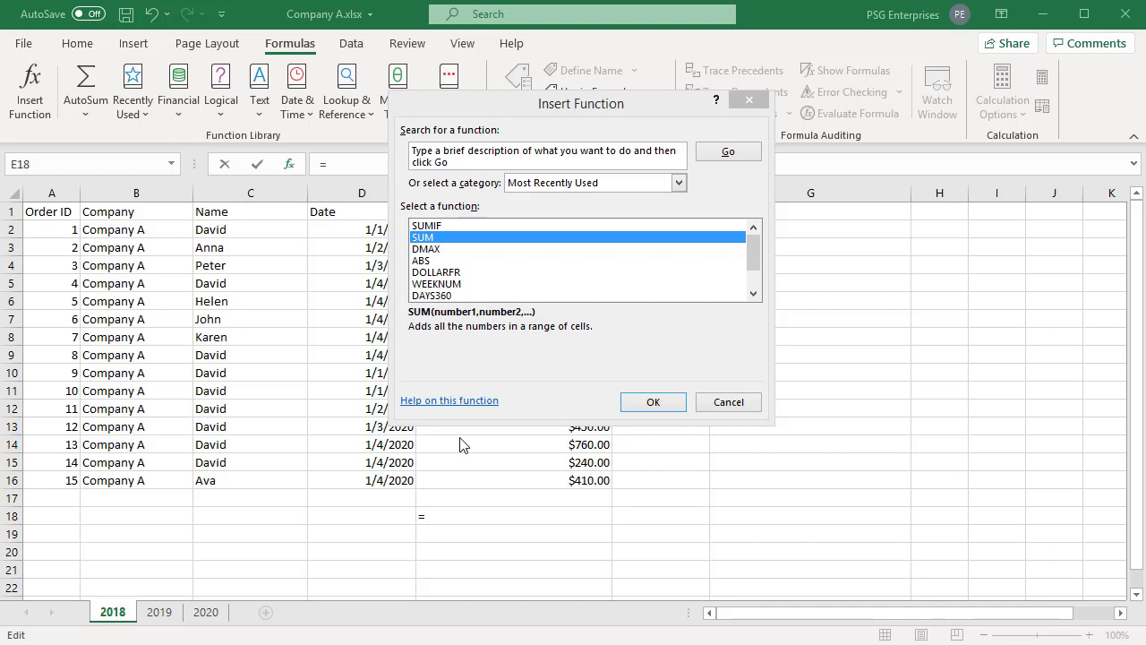
mouse_move(454, 249)
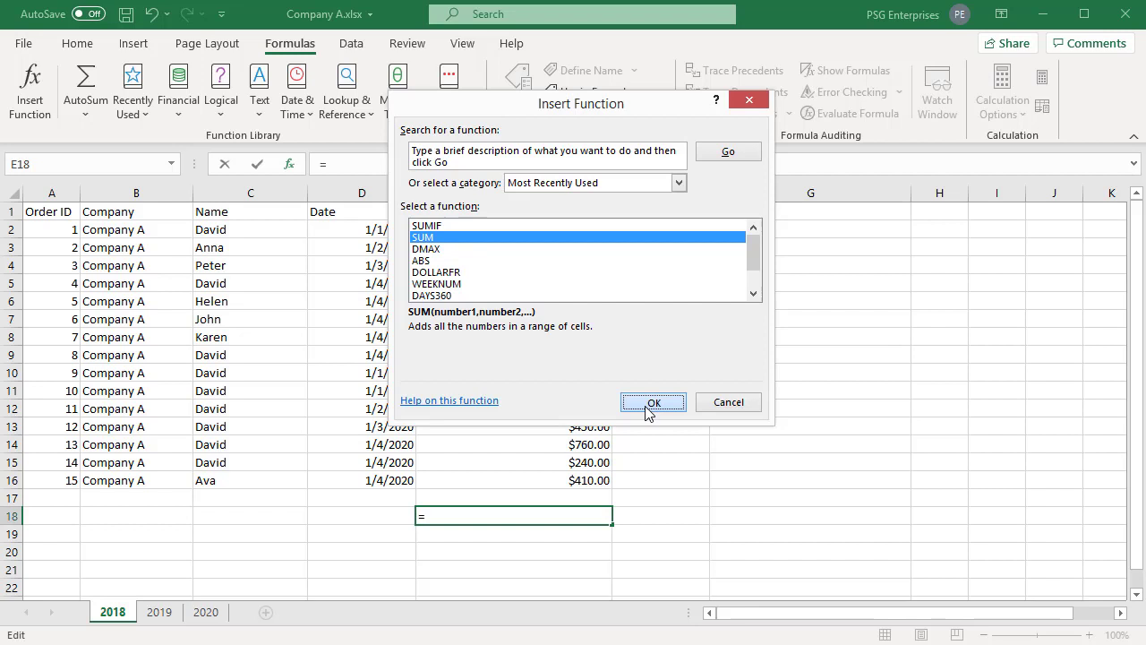
Insert SUM into E18 and open its Function Arguments dialog.
left_click(653, 401)
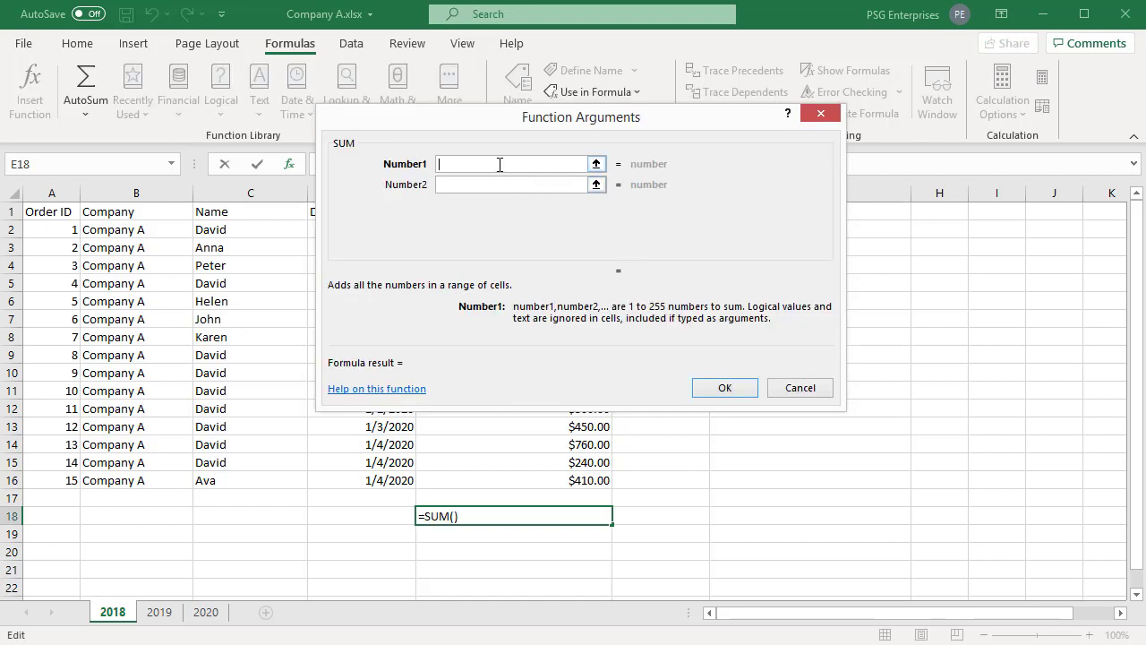
mouse_move(425, 174)
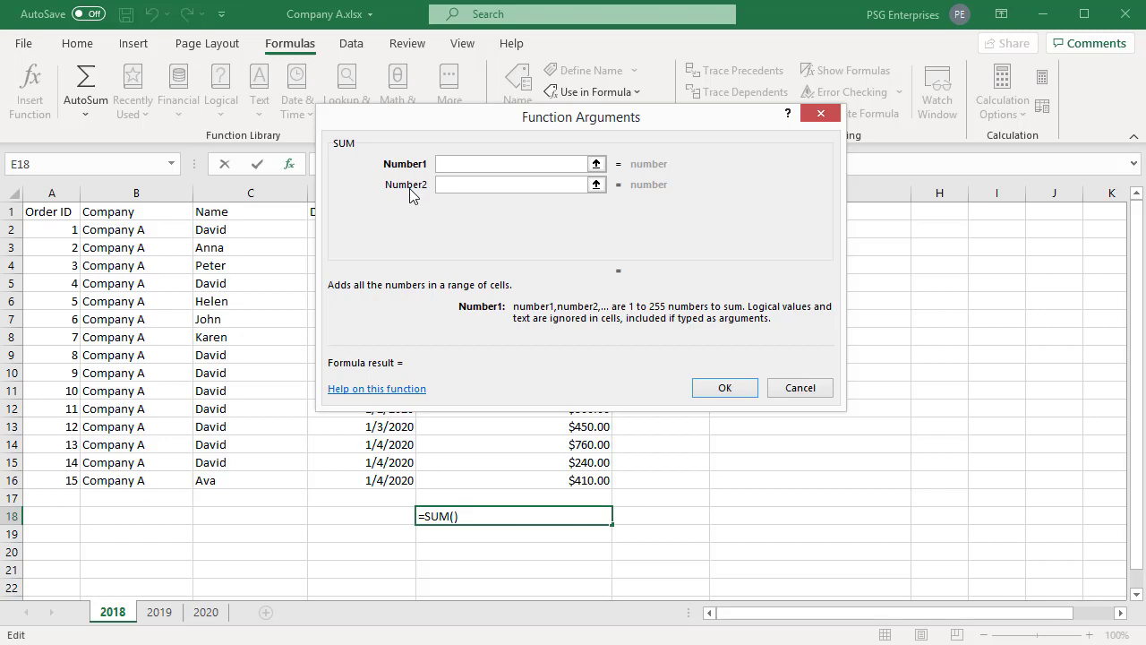
Enter E2 as Number1, then collapse the dialog to pick Number2 from the sheet.
left_click(515, 163)
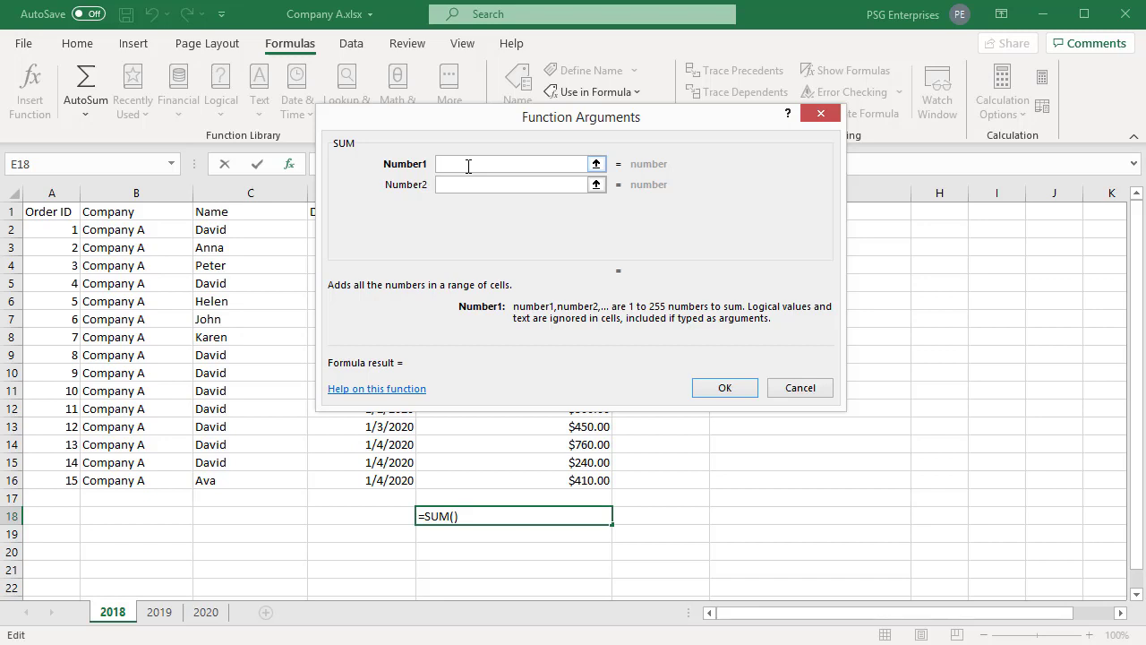
type("E2")
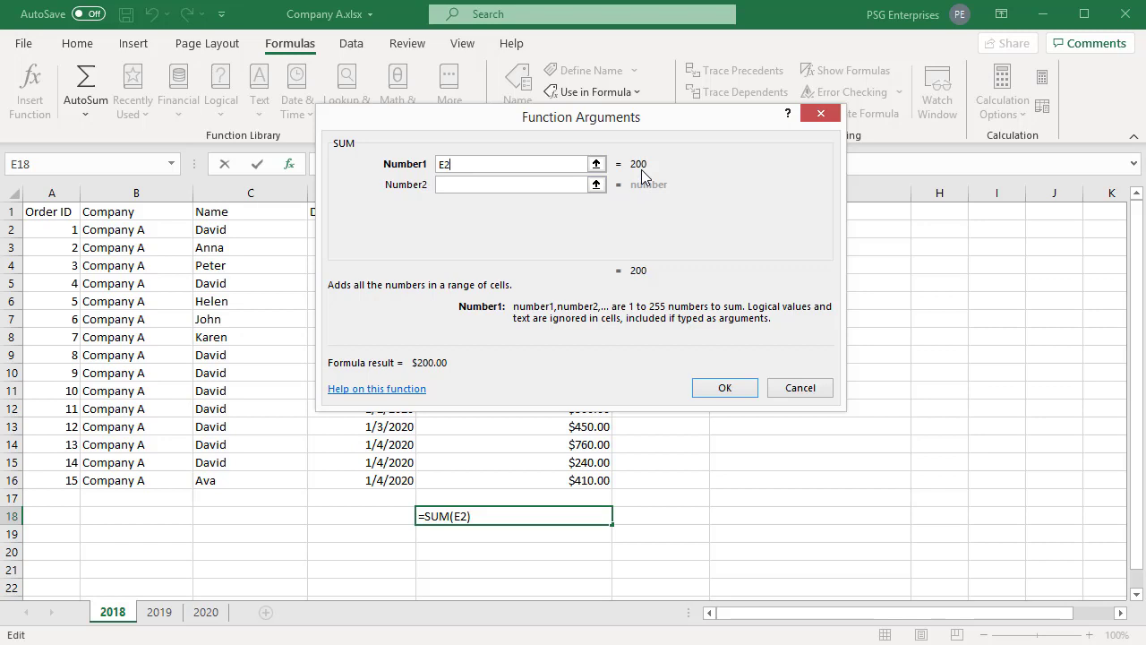
left_click(510, 184)
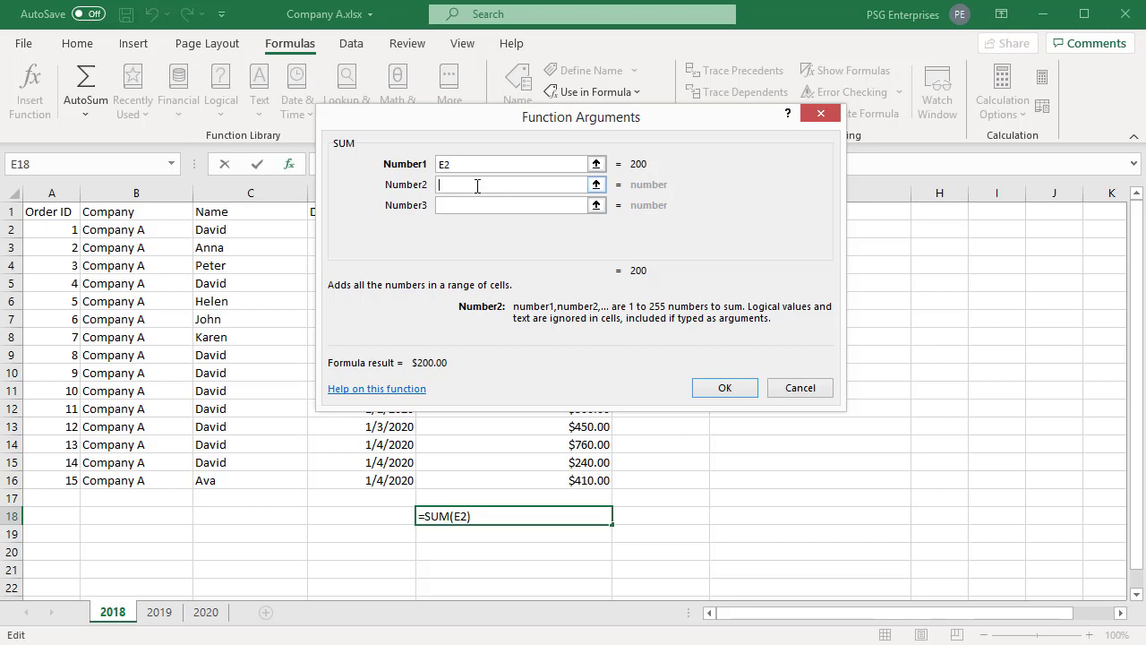
mouse_move(463, 219)
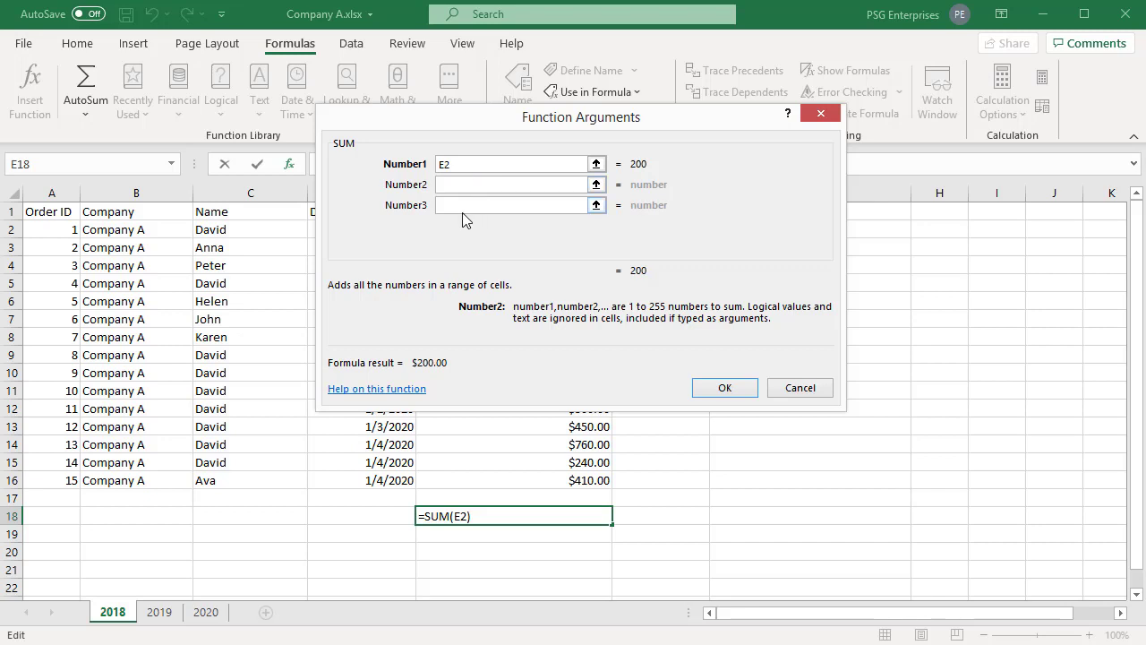
mouse_move(499, 199)
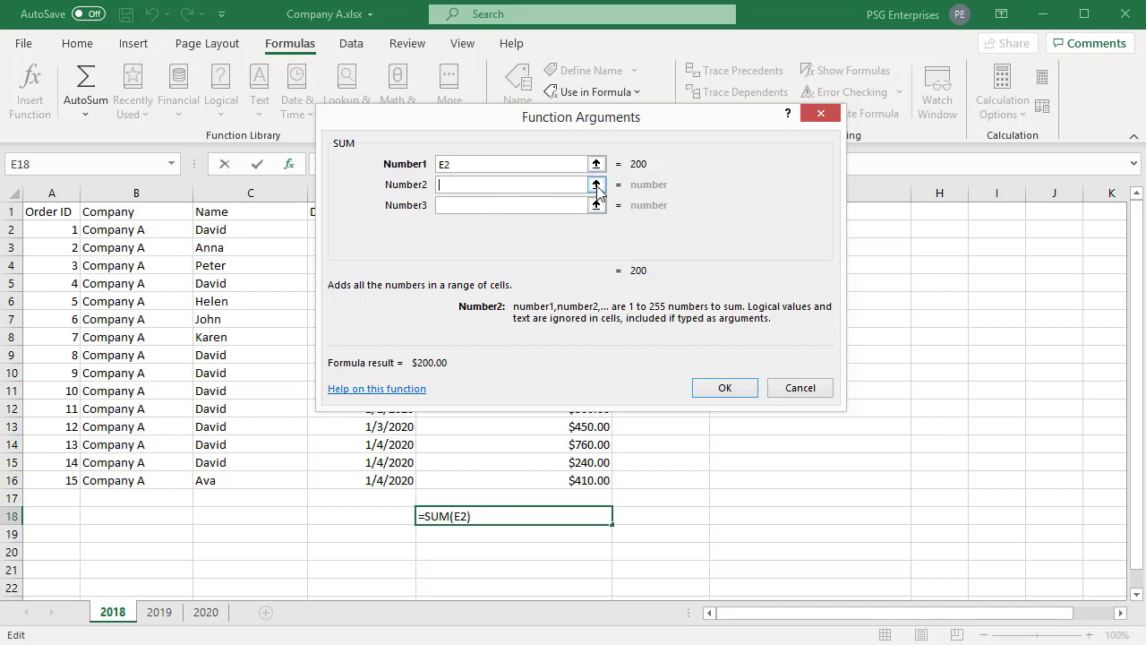
left_click(596, 185)
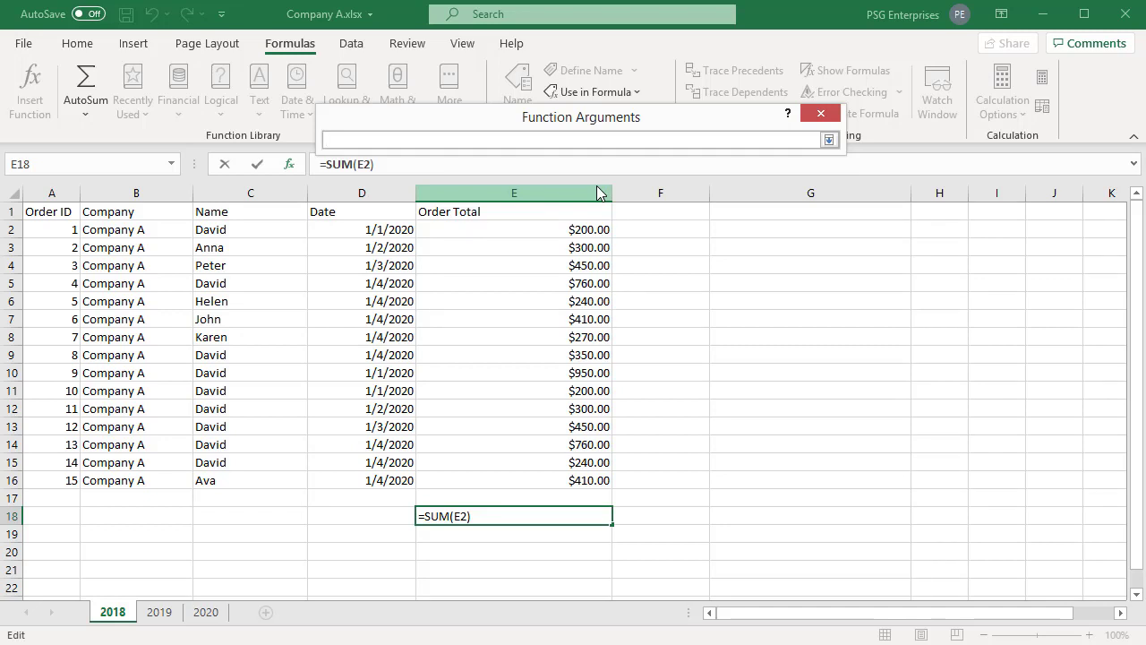
mouse_move(493, 287)
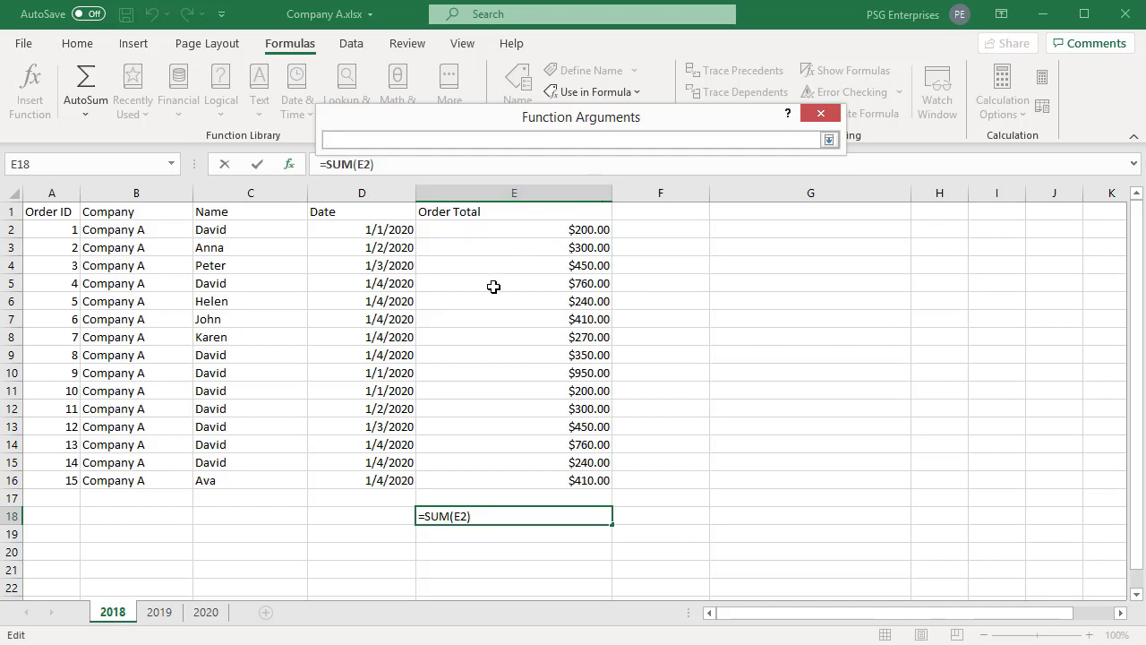
Add E5 as Number2 and range E8:E15 as Number3, then confirm =SUM(E2,E5,E8:E15).
left_click(514, 283)
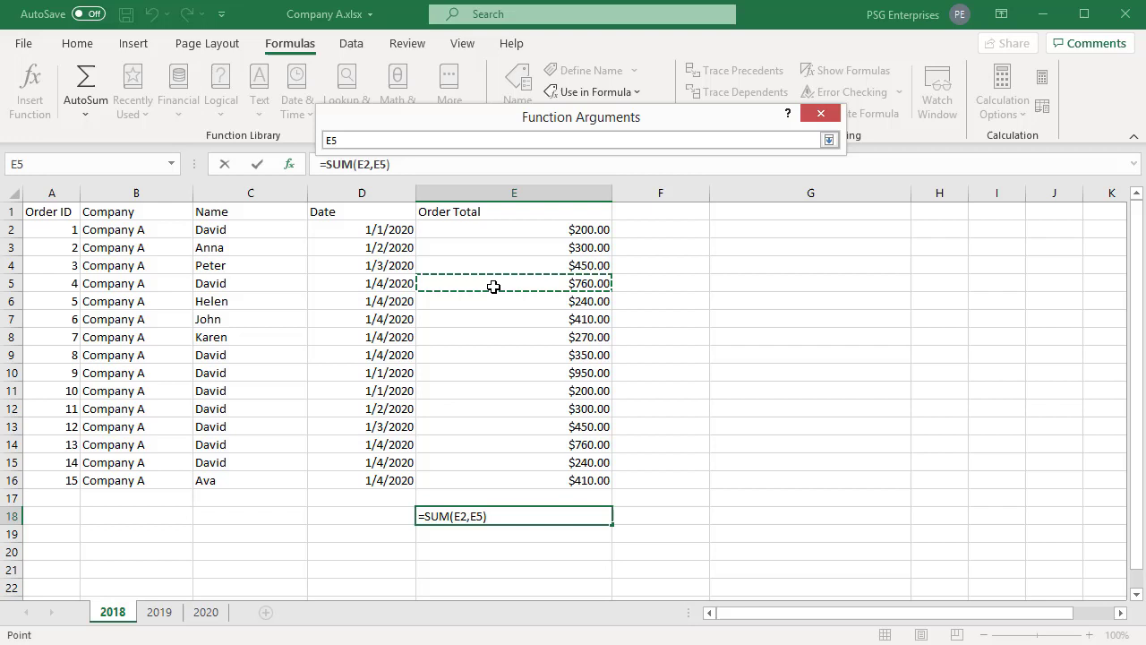
left_click(828, 140)
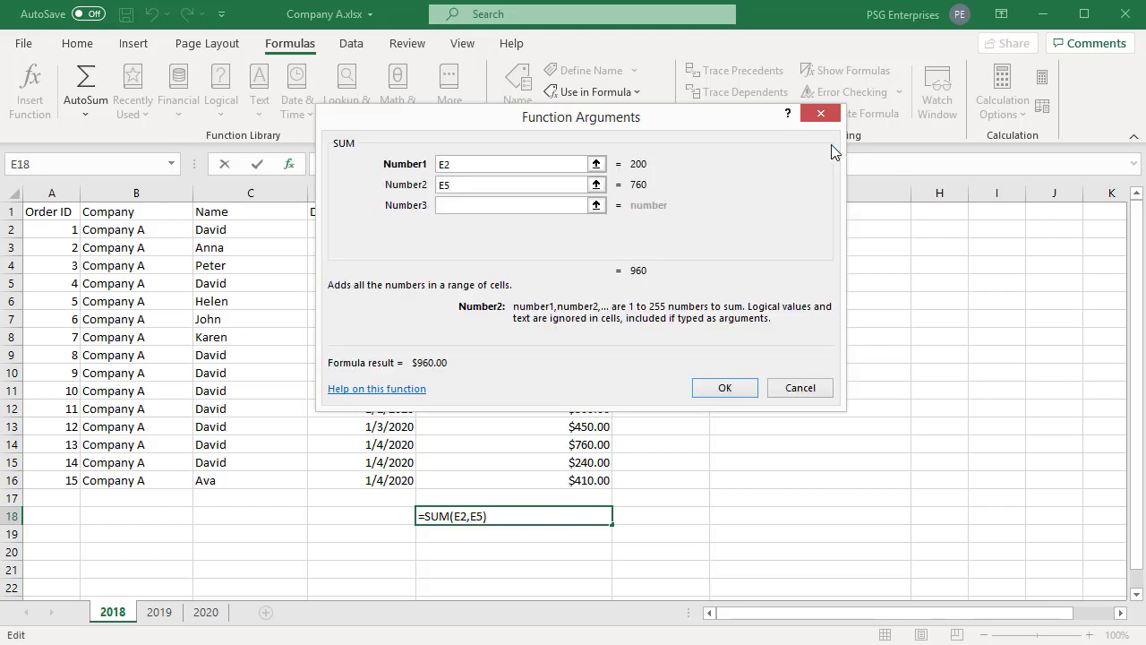
left_click(515, 205)
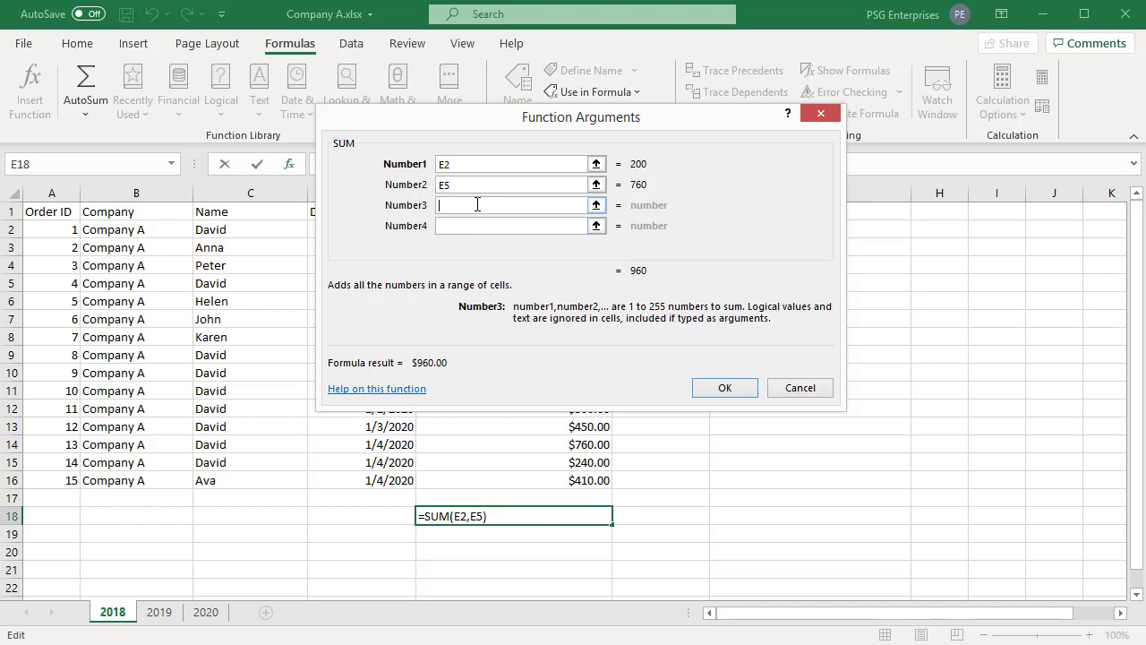
mouse_move(597, 205)
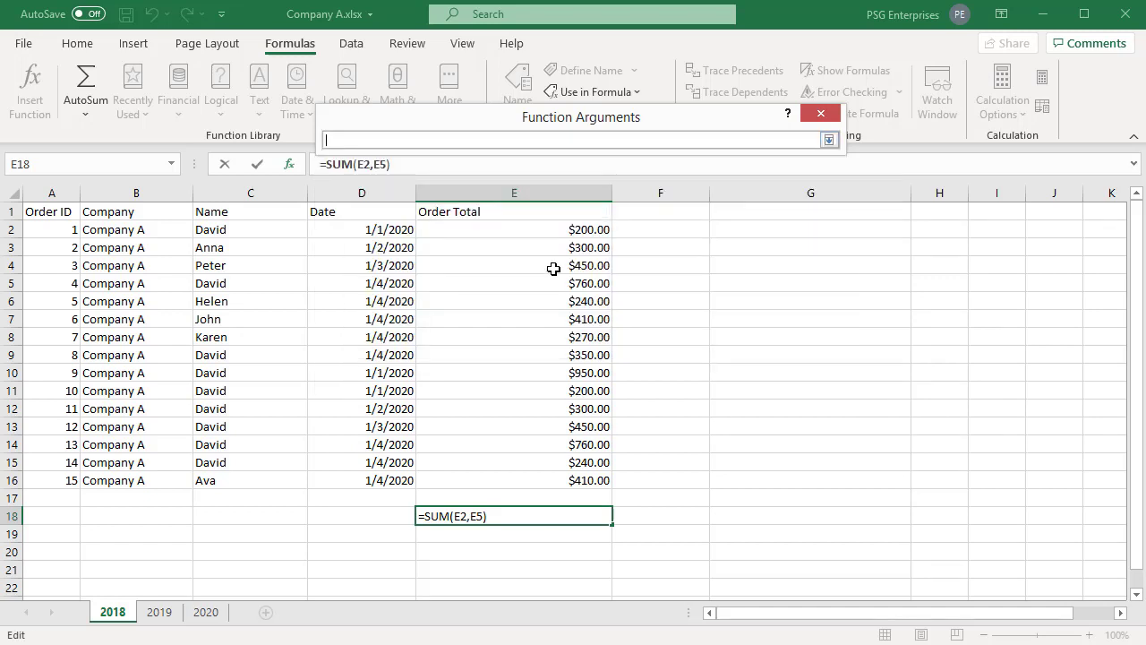
left_click(513, 336)
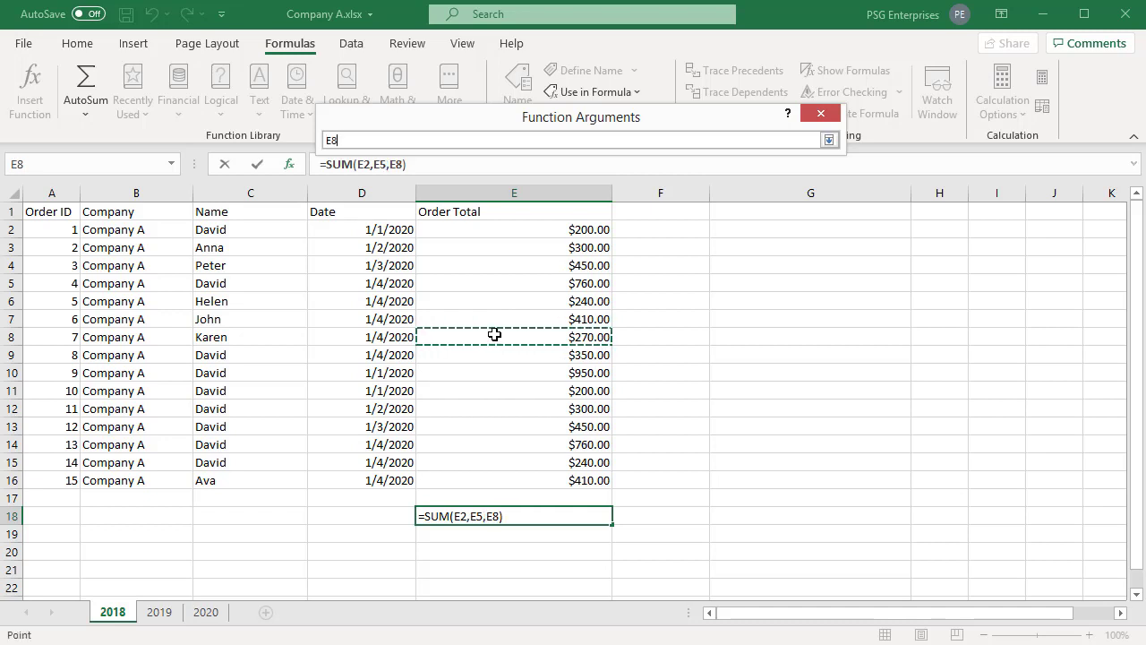
left_click_drag(513, 336, 513, 462)
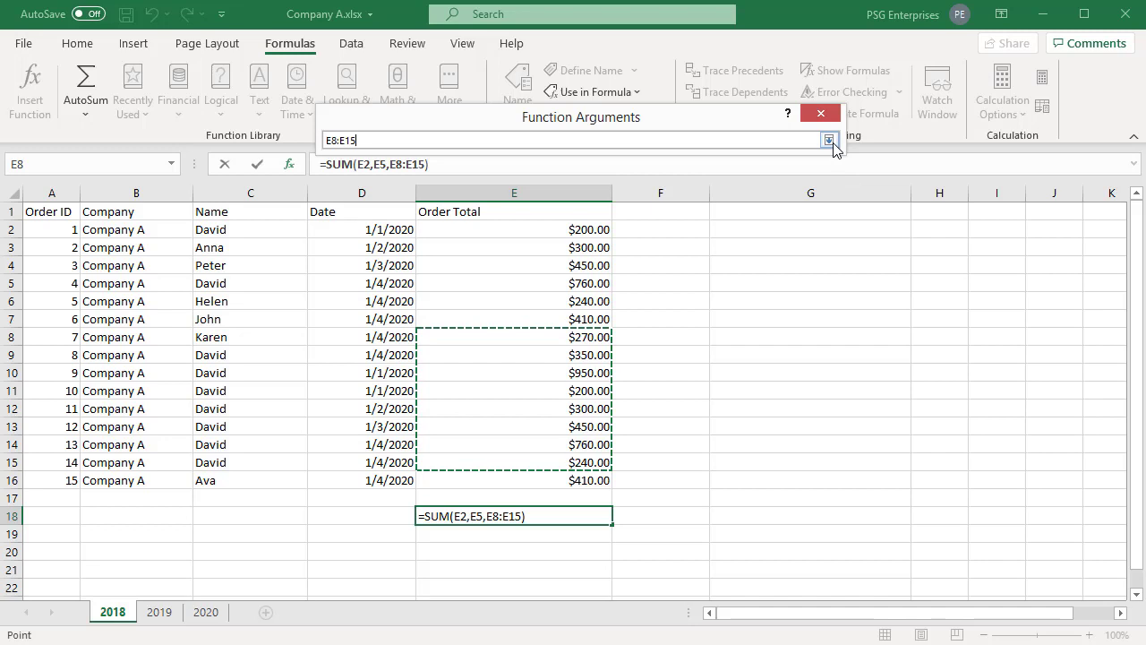
left_click(829, 140)
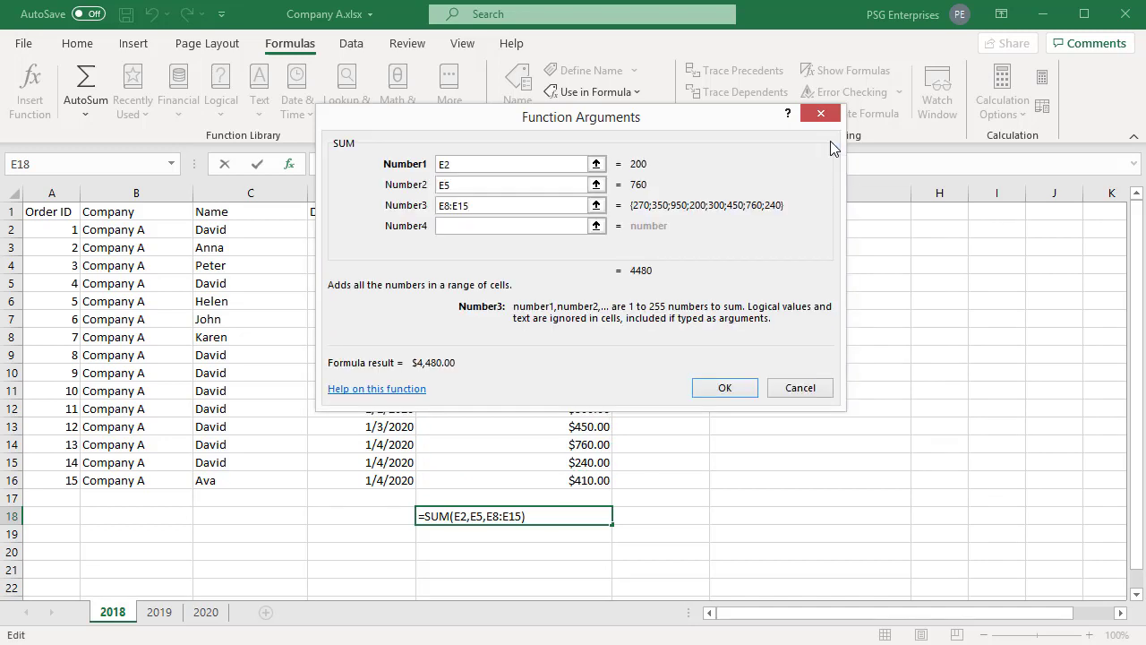
mouse_move(641, 224)
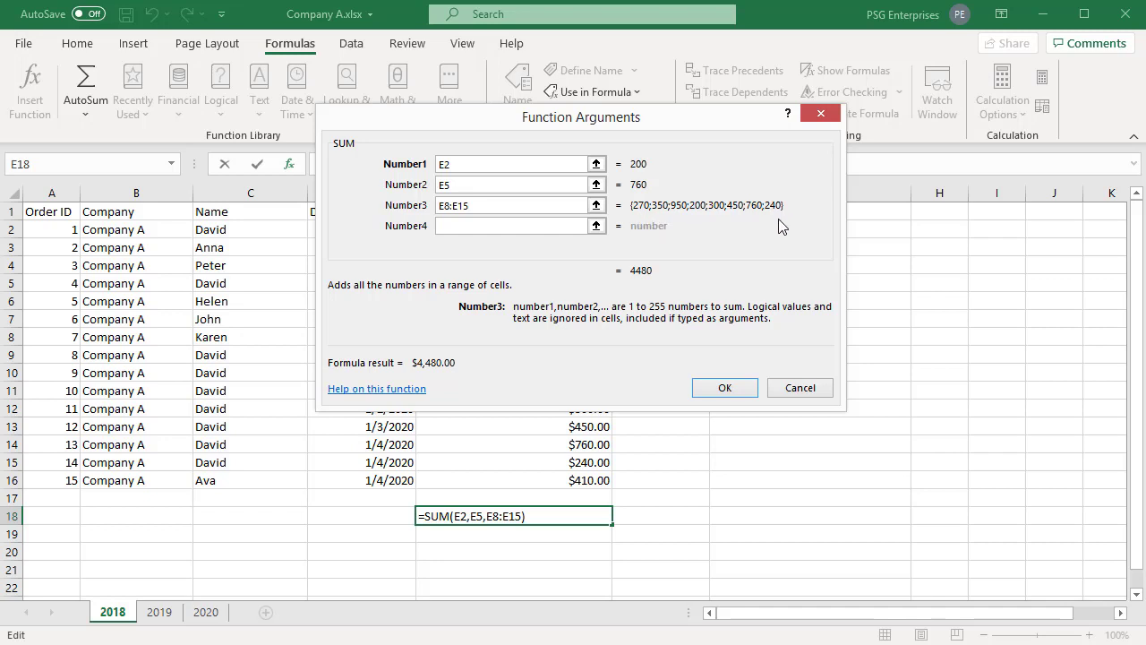
mouse_move(715, 349)
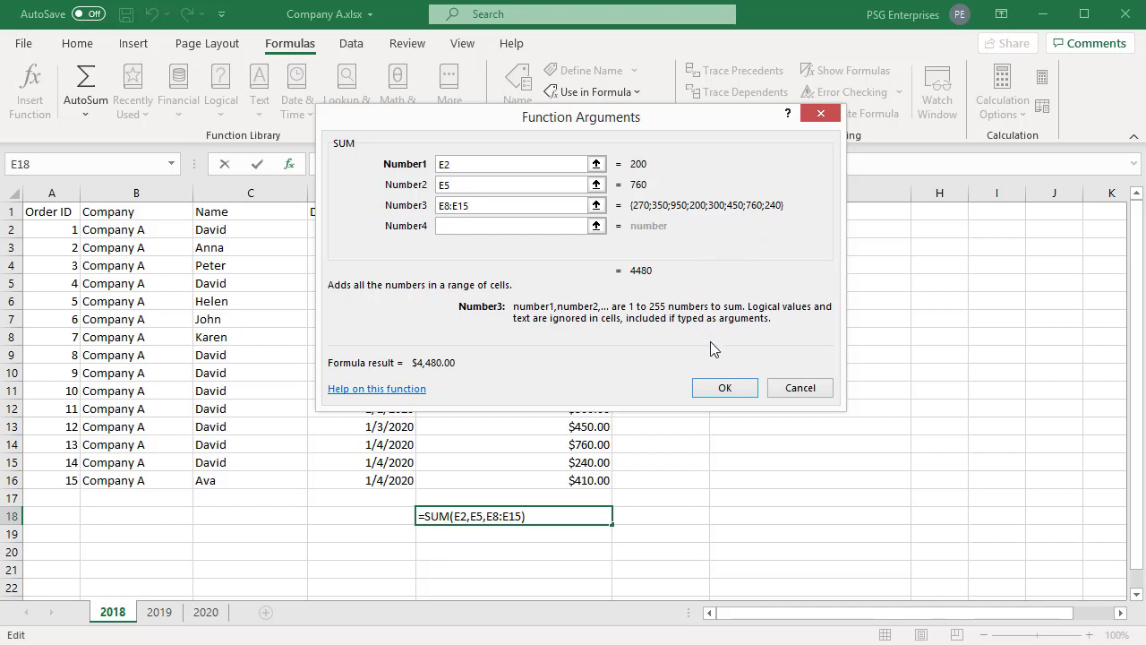
left_click(724, 387)
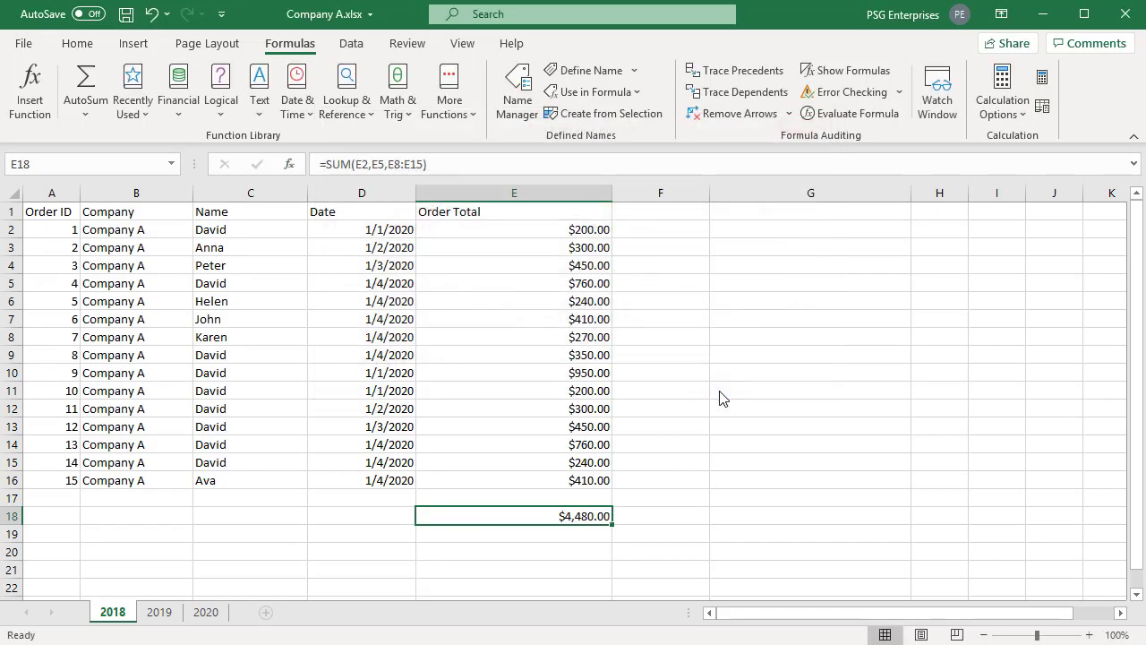
mouse_move(719, 391)
type("INDEX")
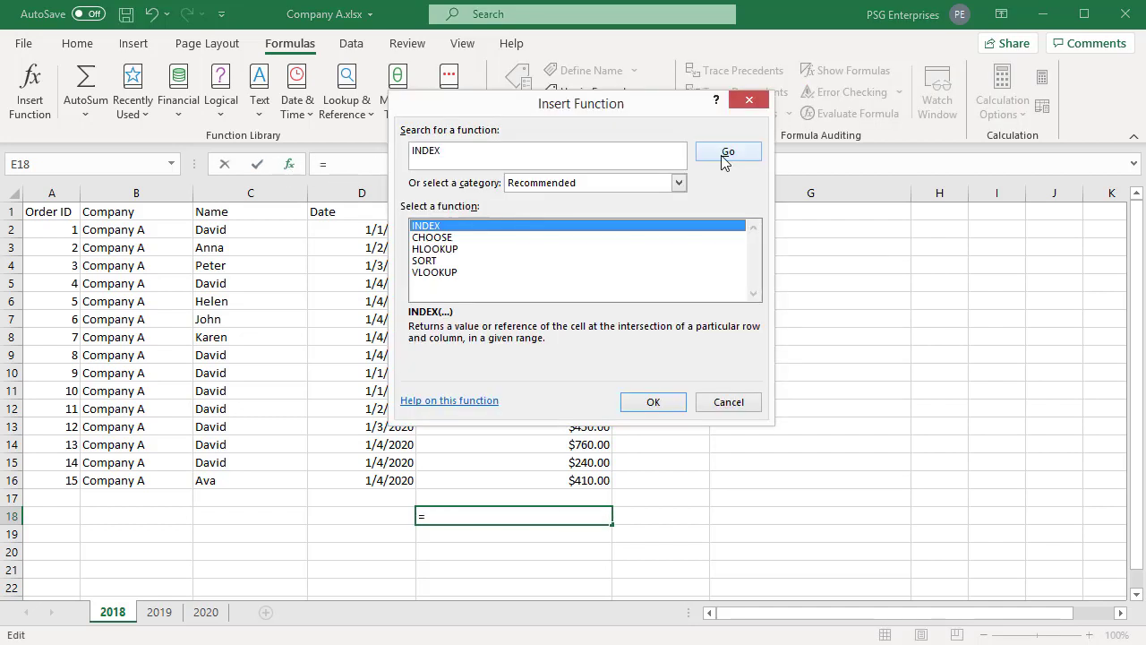
mouse_move(481, 233)
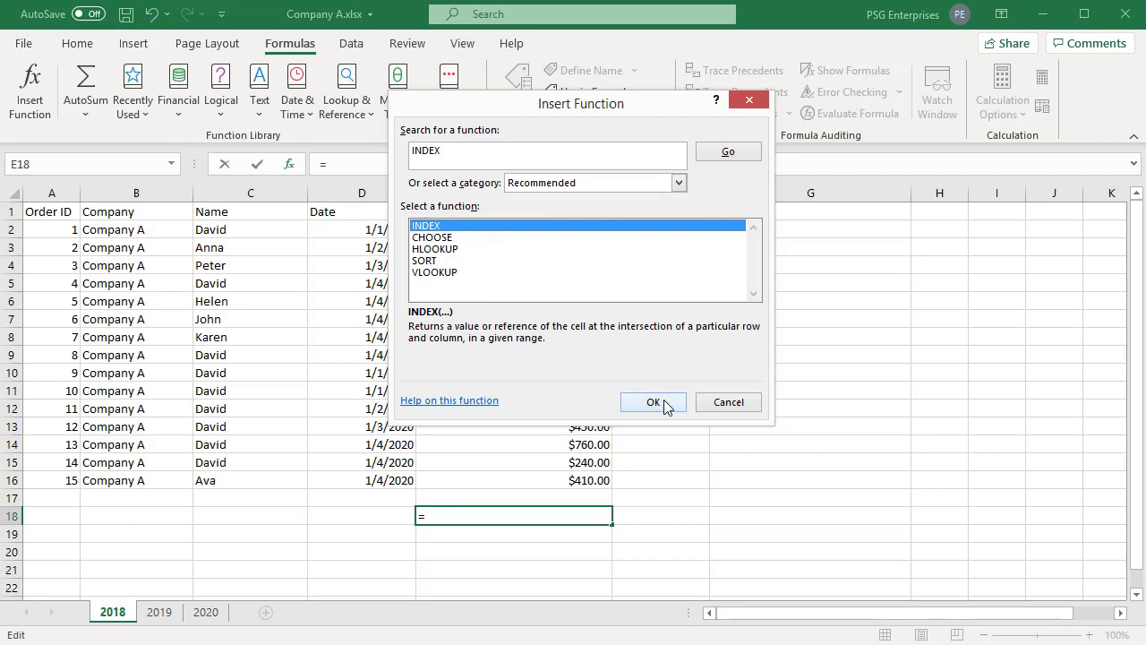
Insert INDEX choosing the reference,row_num,column_num,area_num argument form.
left_click(653, 402)
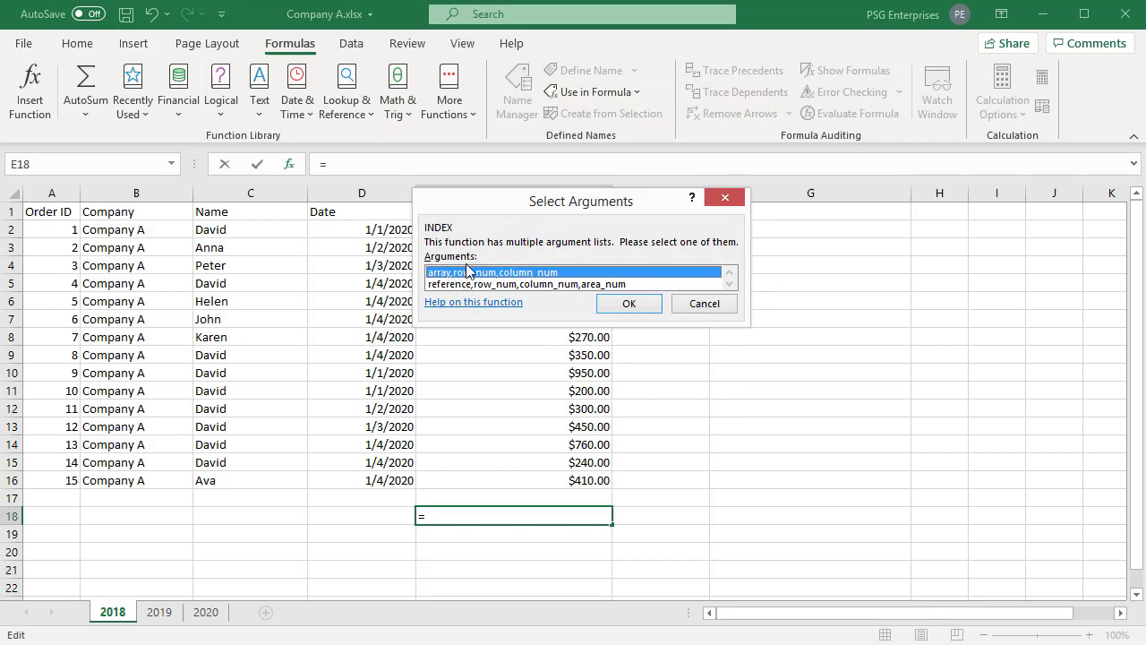
left_click(526, 285)
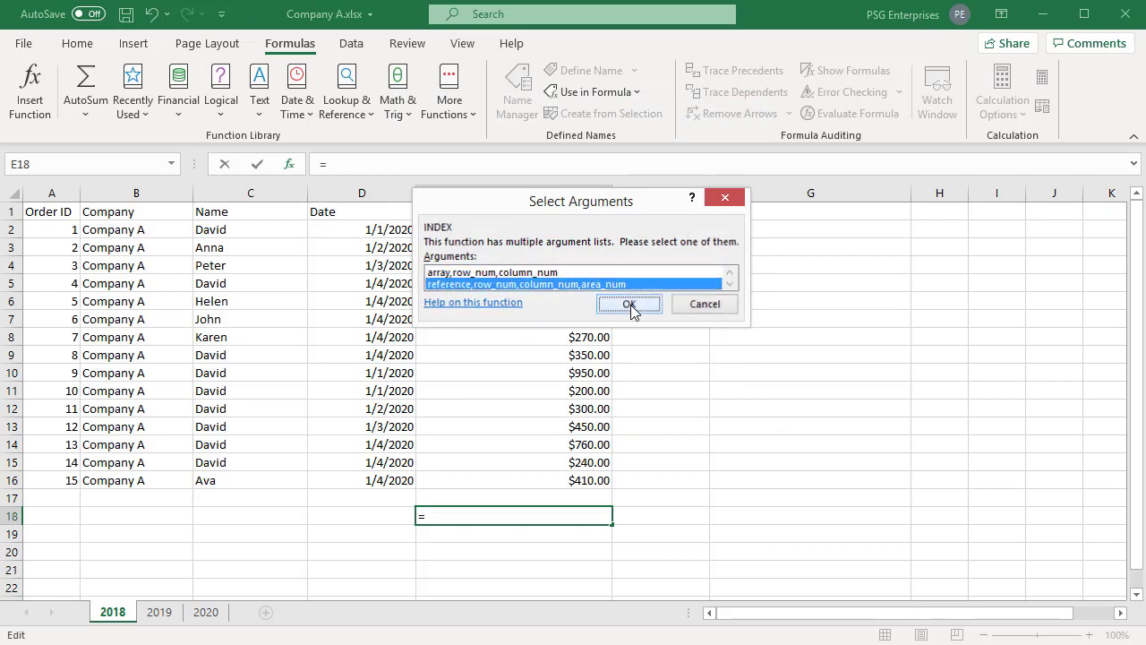
left_click(629, 304)
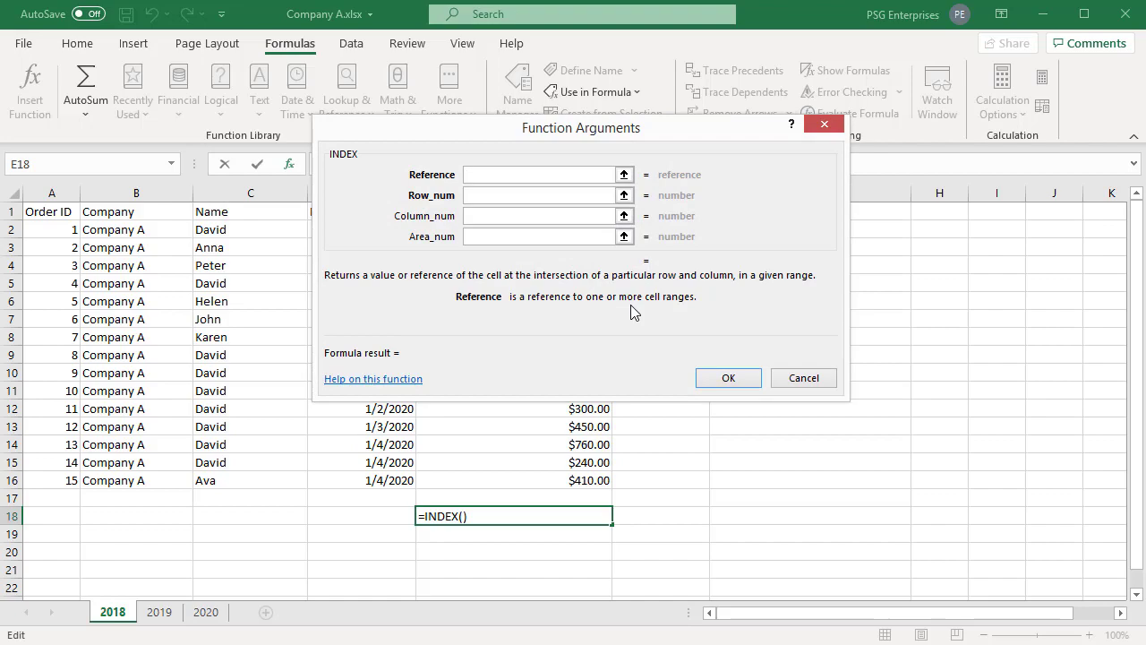